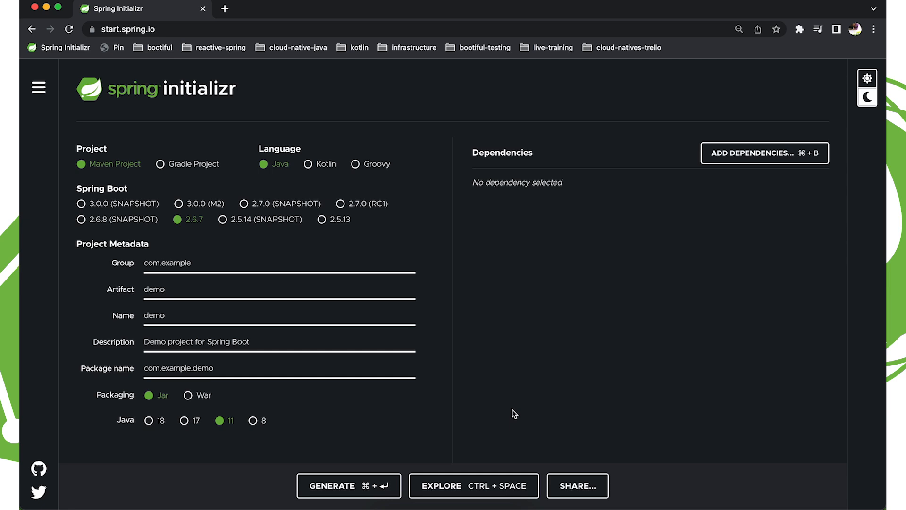
mouse_move(512, 425)
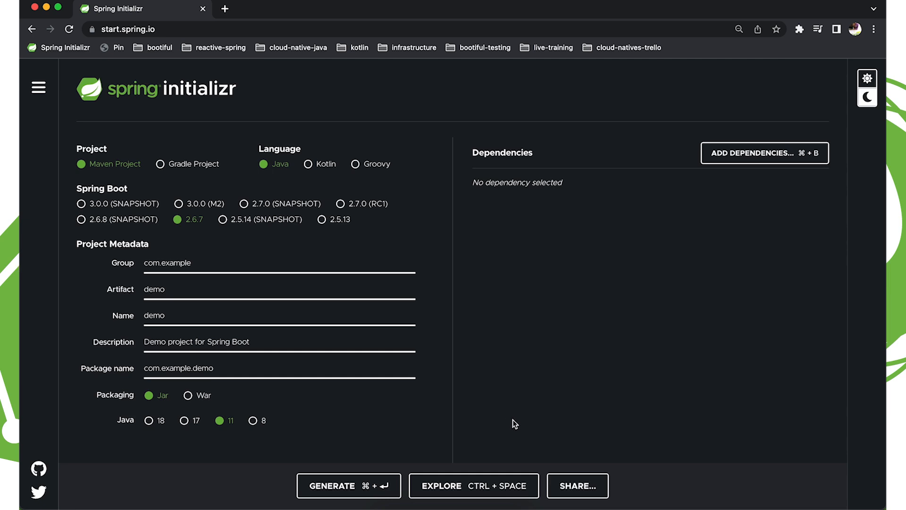
mouse_move(514, 431)
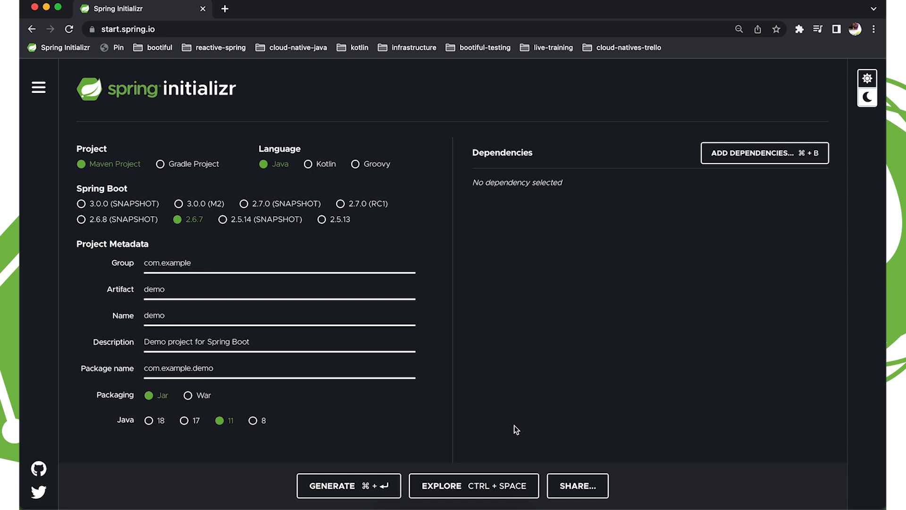
mouse_move(436, 421)
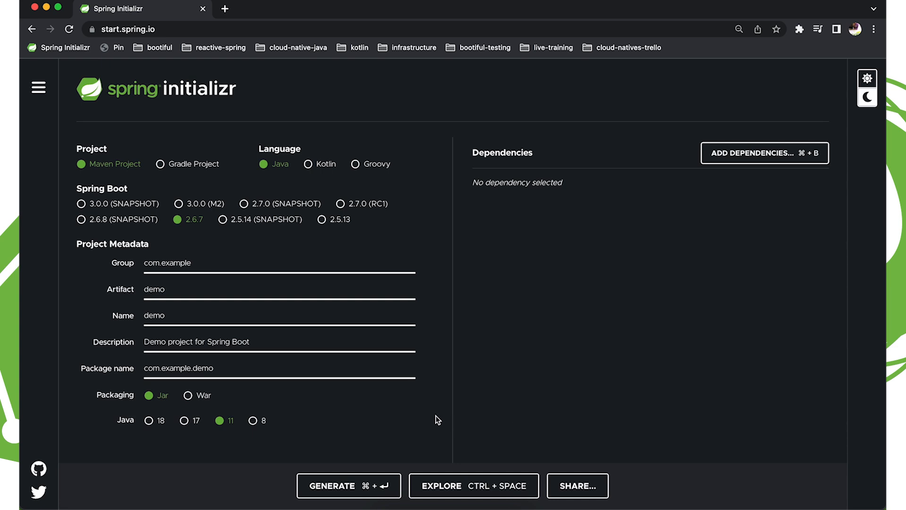
mouse_move(424, 419)
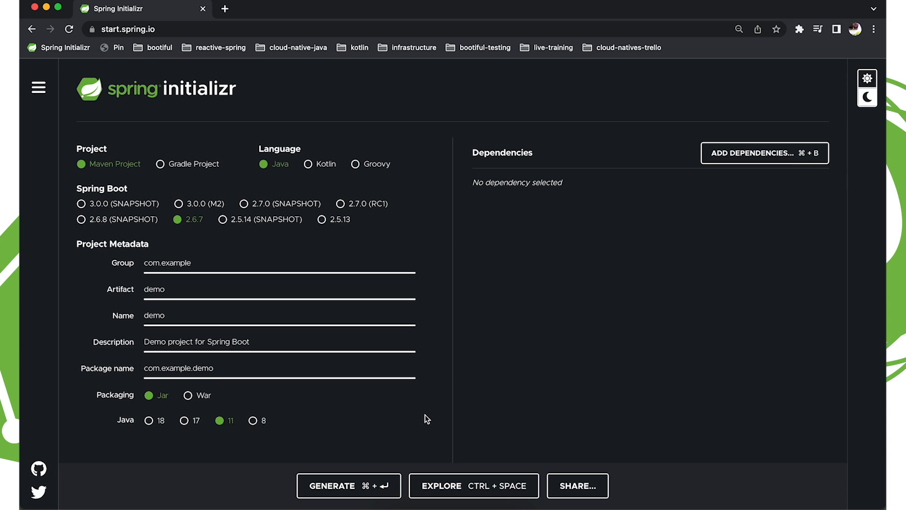
mouse_move(425, 401)
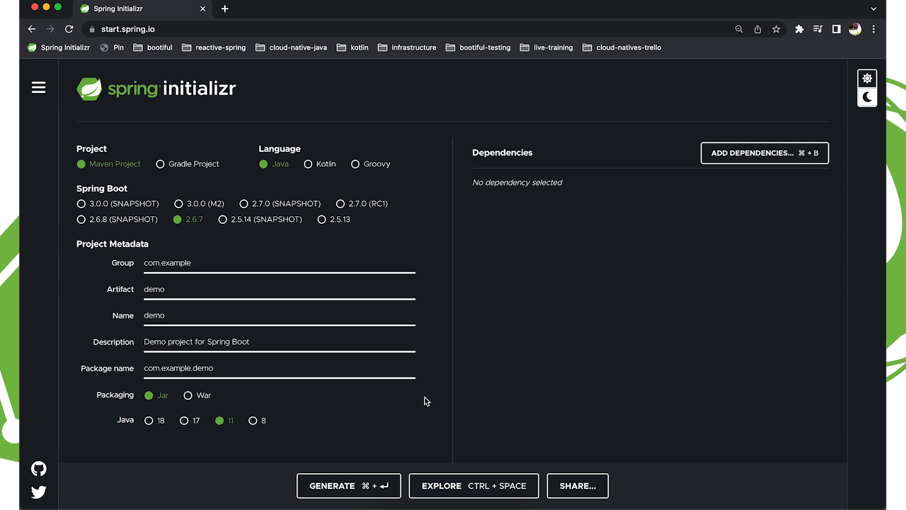
Step: Name the artifact clients and choose Java 17 with Spring Boot 2.7.0 (RC1)
double_click(153, 289)
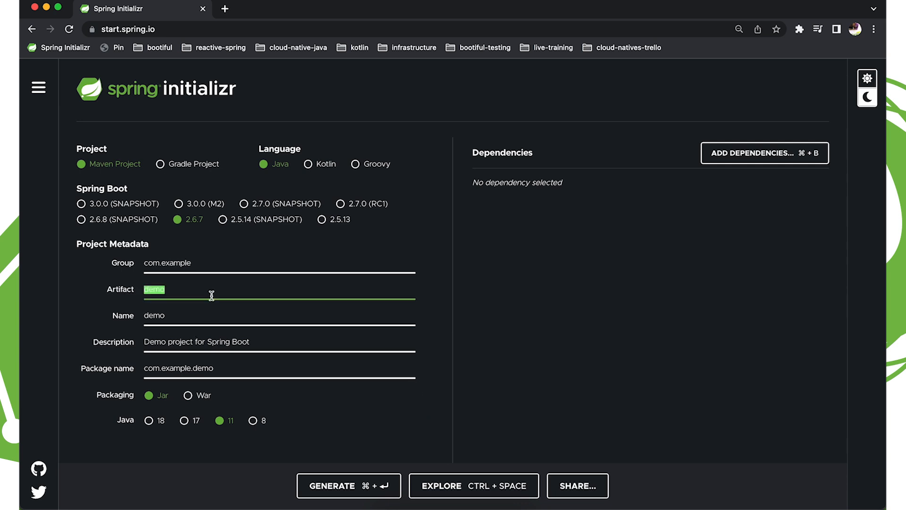
type("clei")
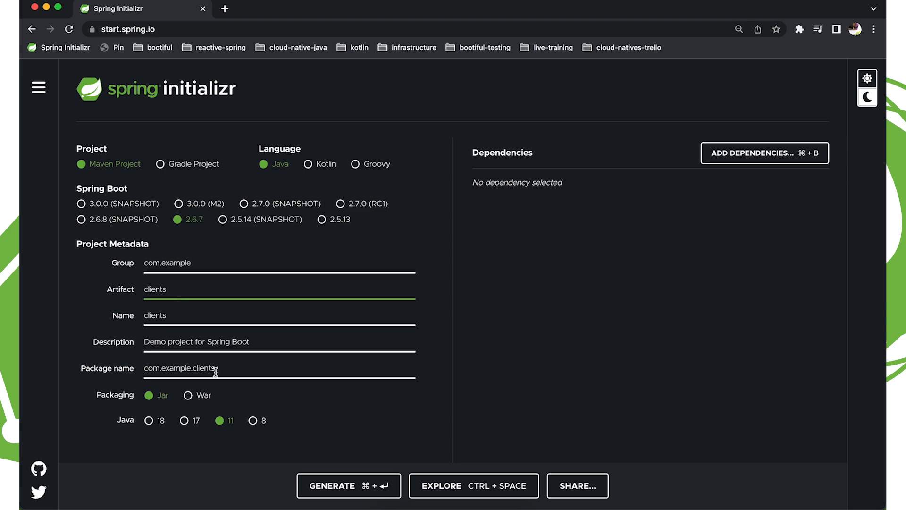
left_click(183, 421)
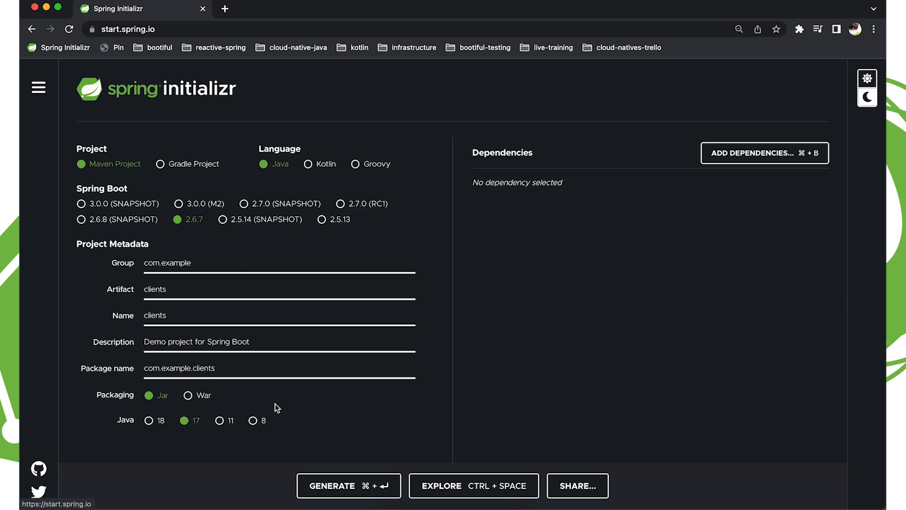
mouse_move(257, 306)
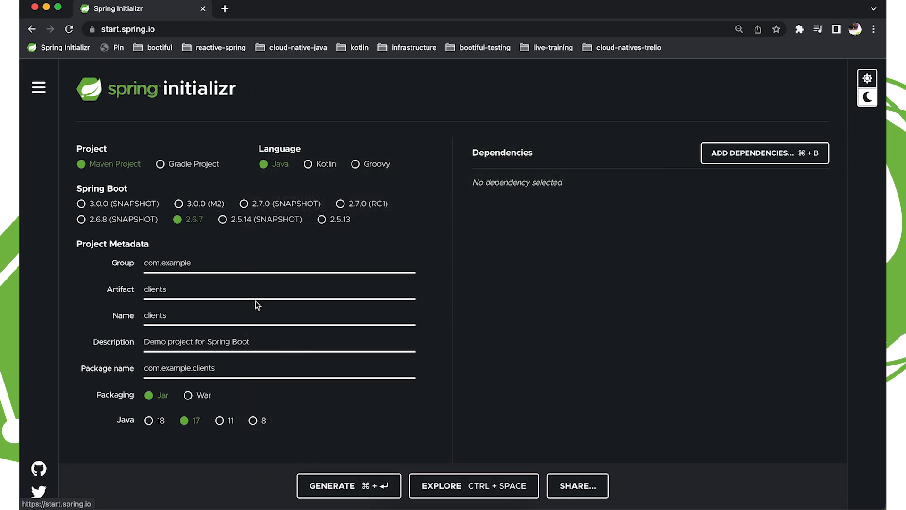
left_click(340, 204)
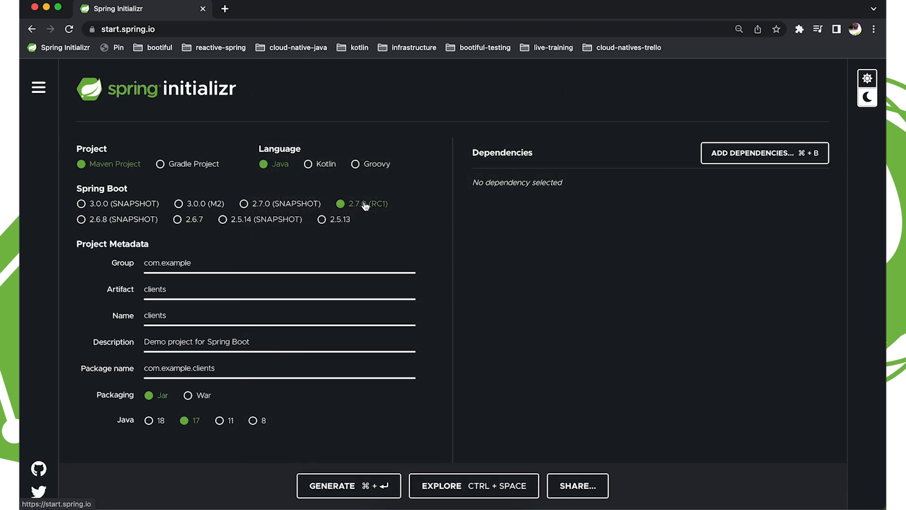
Step: Add the RSocket dependency via the dependency search for 'rso'
left_click(765, 152)
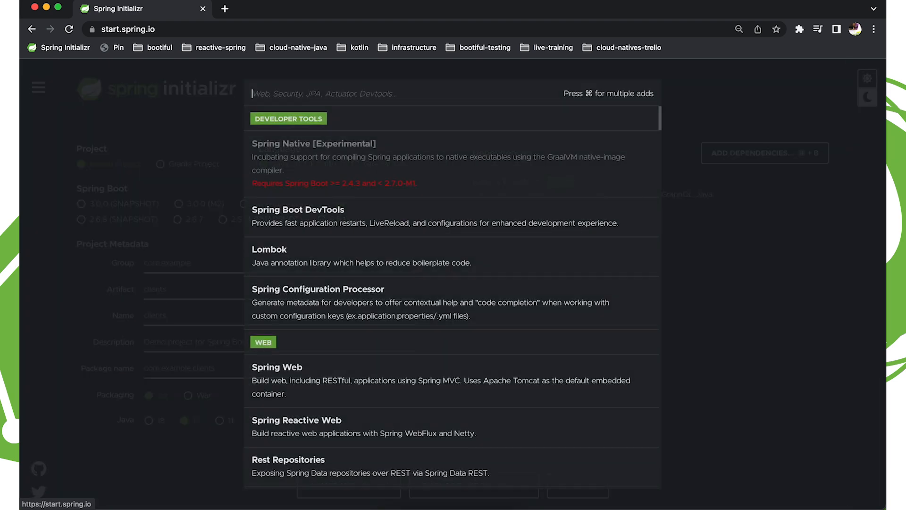
type("rso")
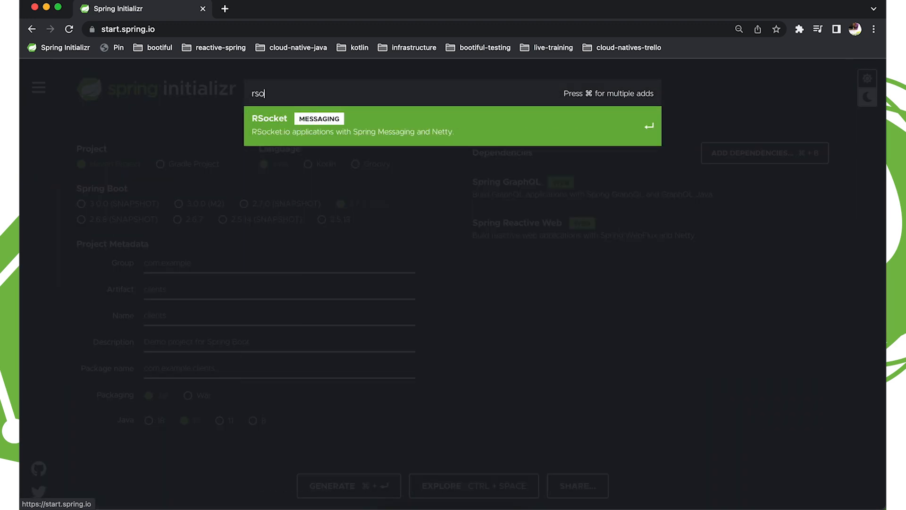
key("Enter")
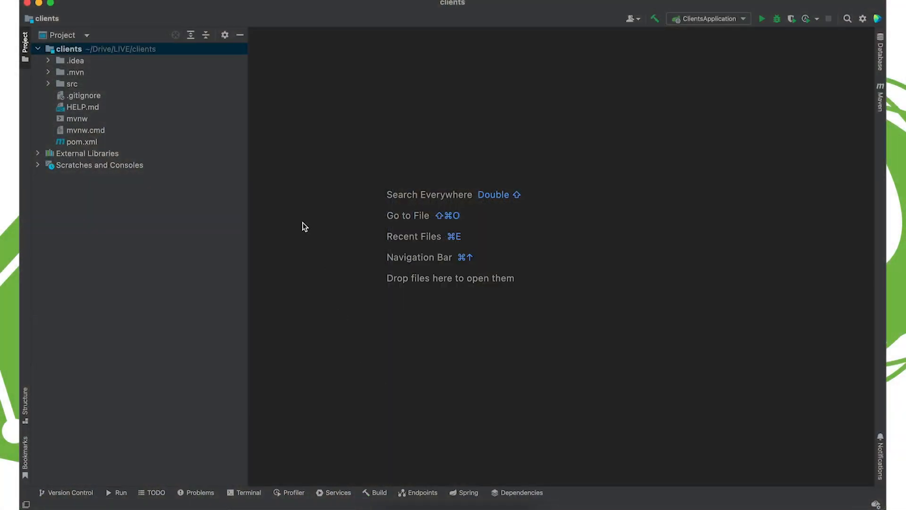
mouse_move(284, 178)
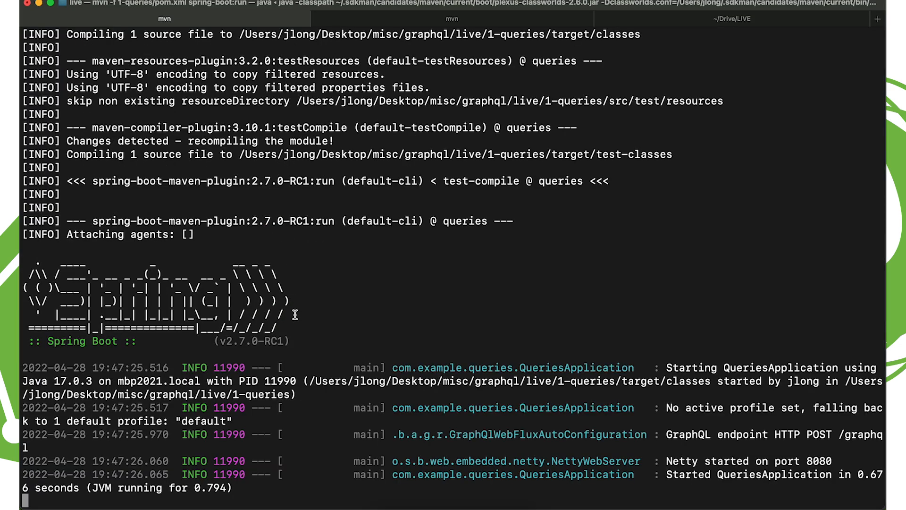
mouse_move(309, 329)
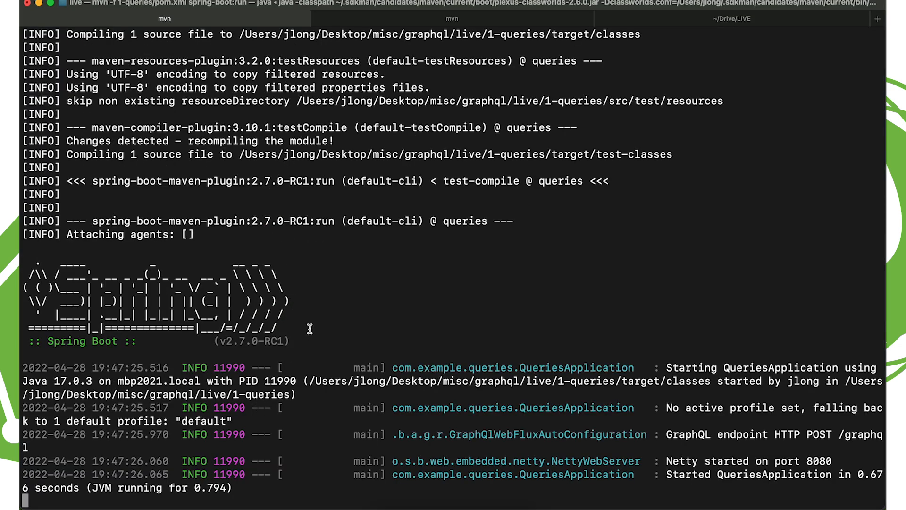
mouse_move(349, 340)
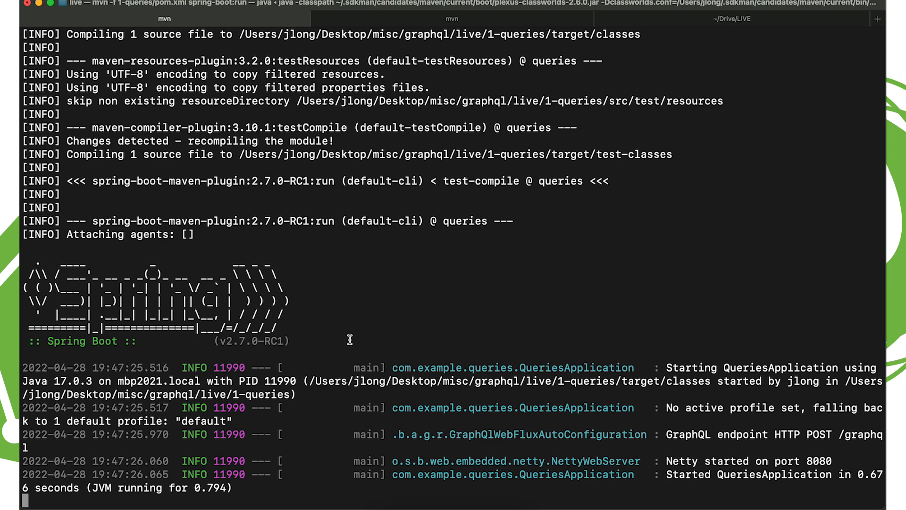
mouse_move(344, 352)
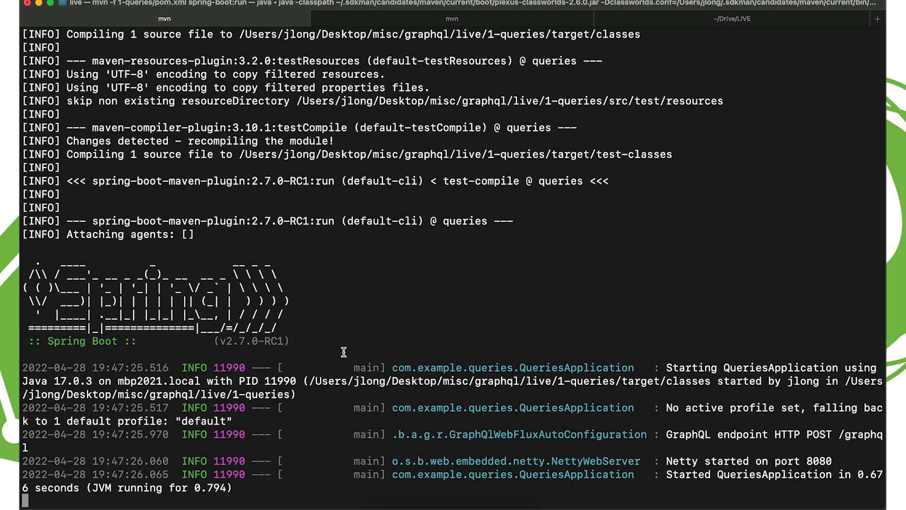
mouse_move(351, 335)
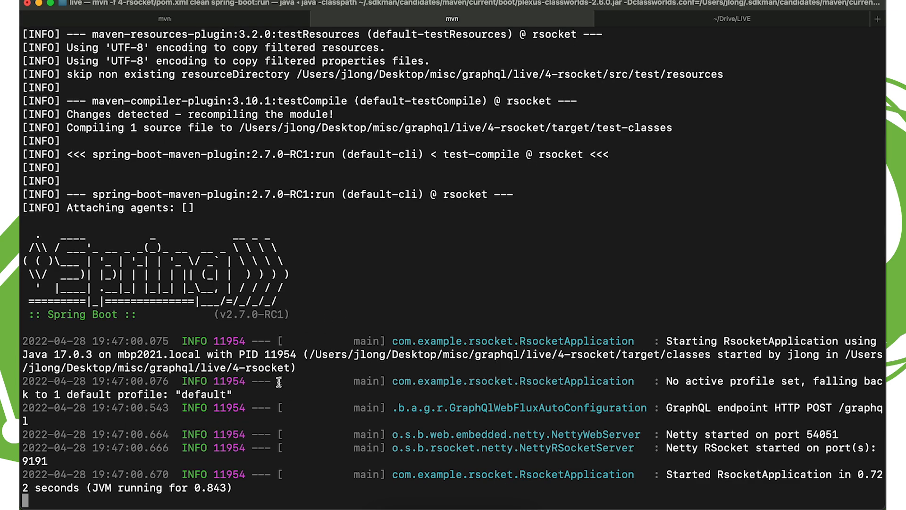
mouse_move(307, 384)
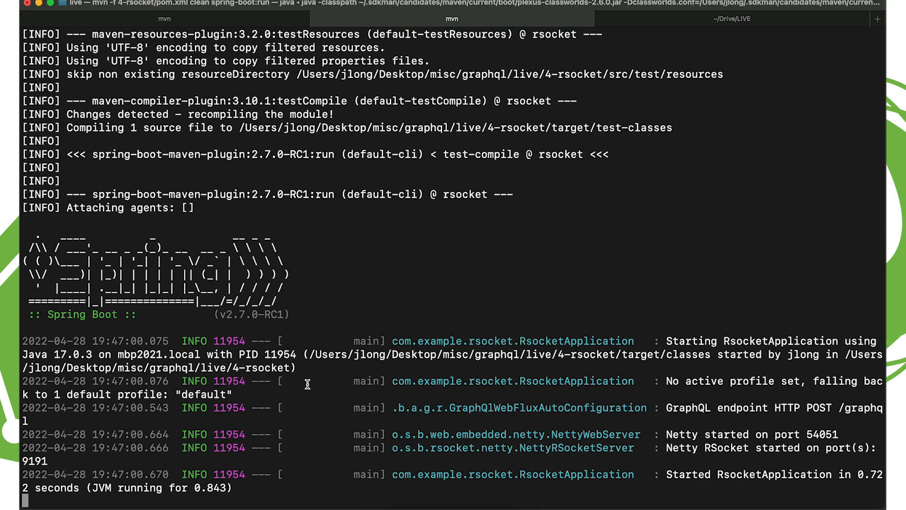
mouse_move(312, 372)
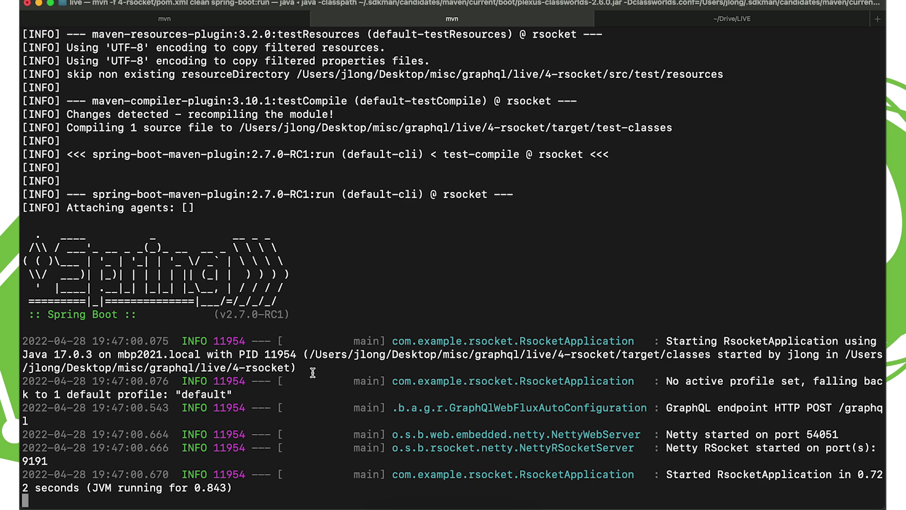
mouse_move(248, 288)
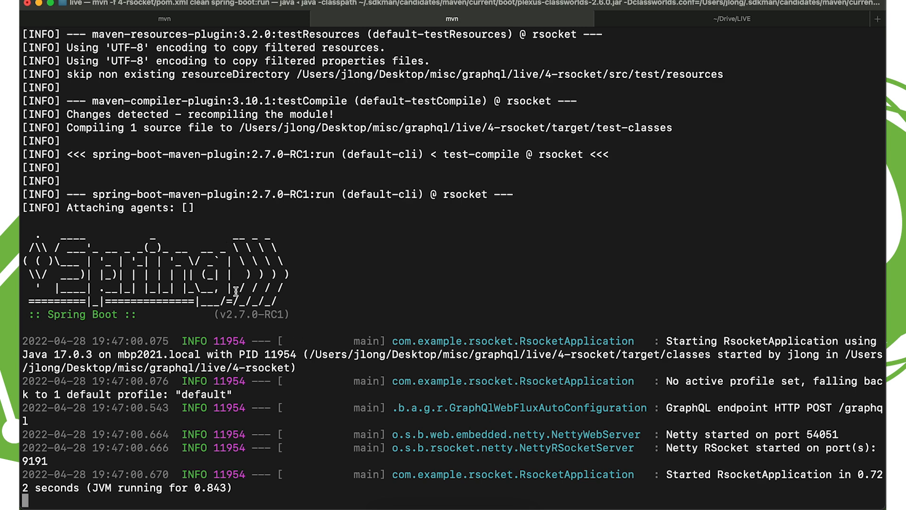
mouse_move(230, 300)
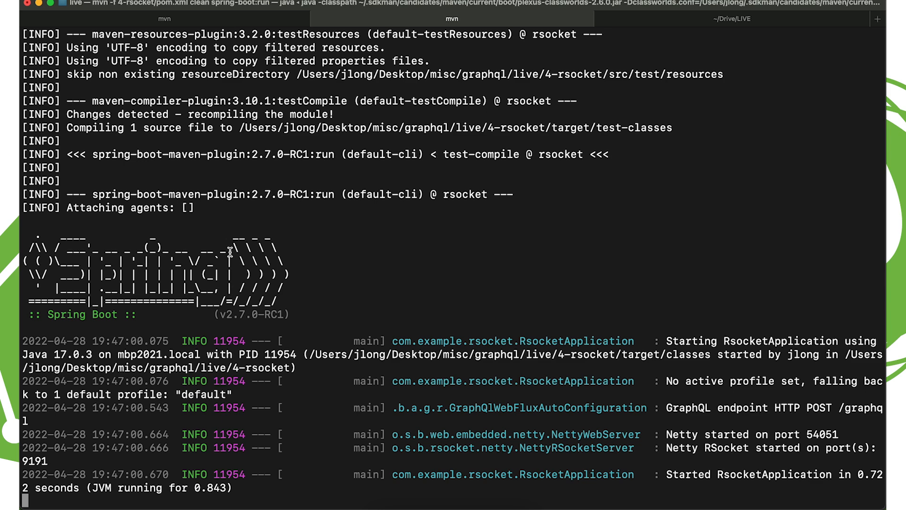
mouse_move(242, 261)
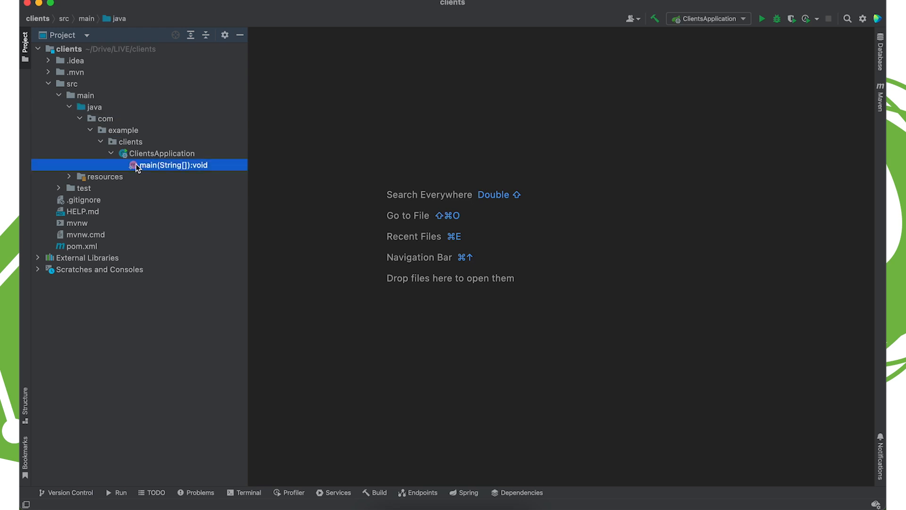
double_click(173, 164)
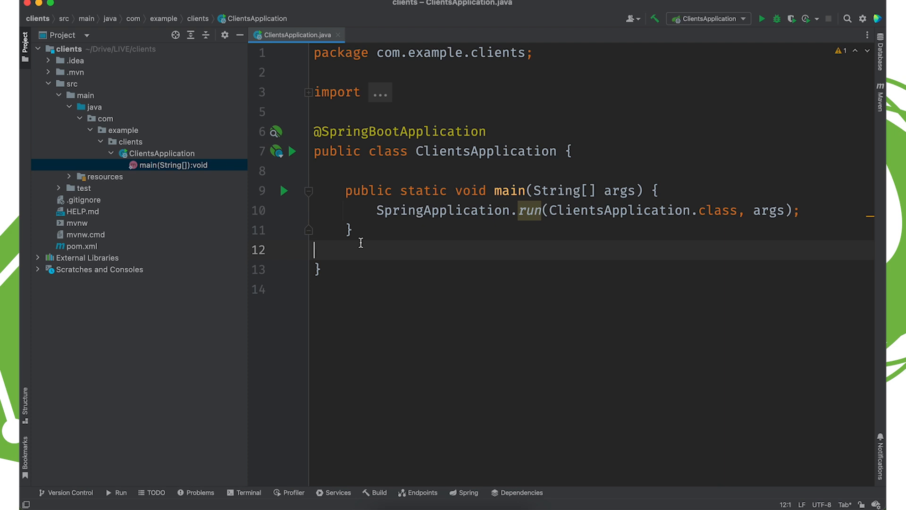
type("a")
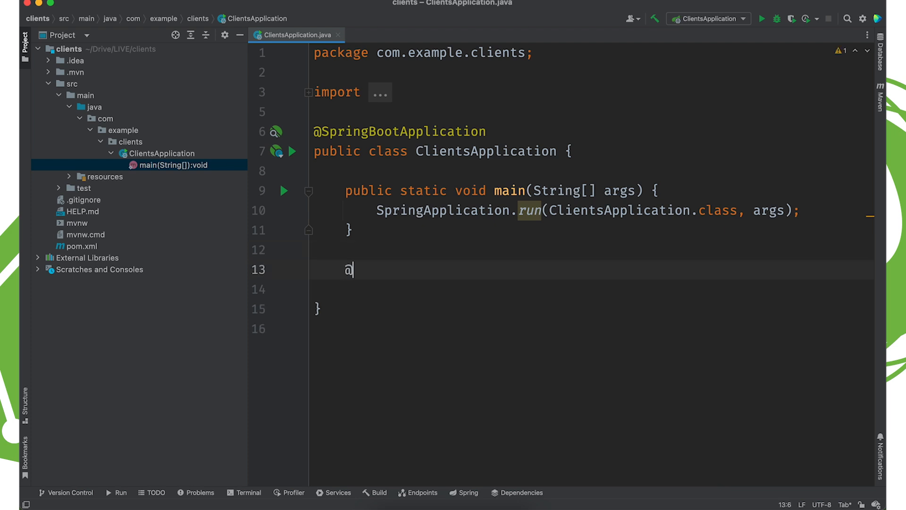
type("Bean")
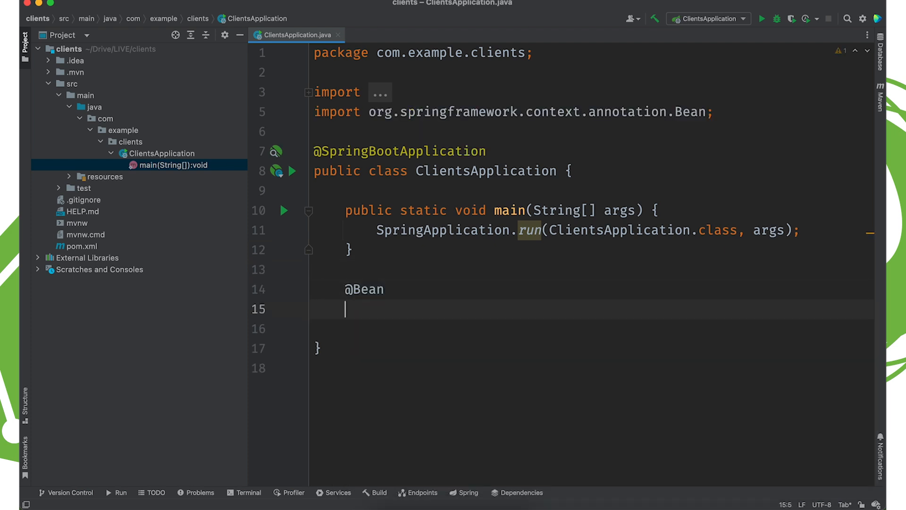
type("RSocvk")
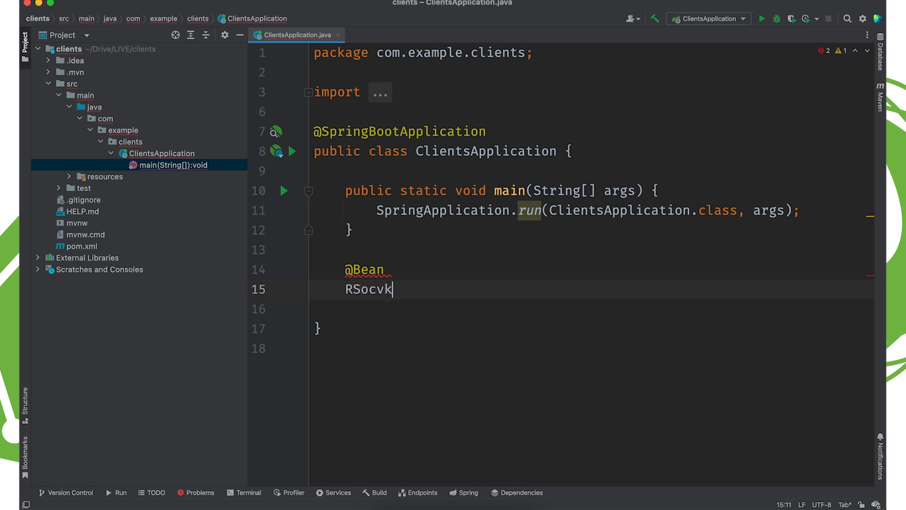
type("RSocketGraphQlClient")
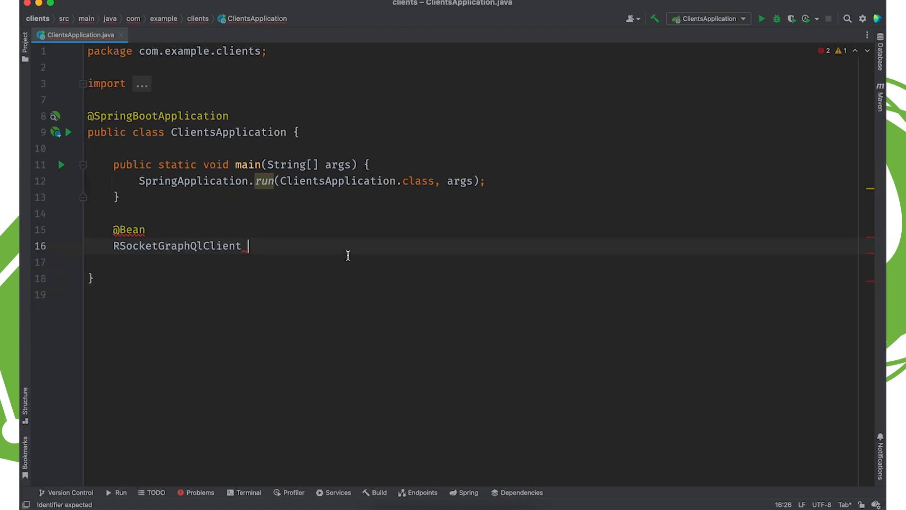
Step: Return builder.tcp("127.0.0.1", 9191).route("graphql").build() from the rSocketGraphQlClient bean
type("rSocketGraphQlClient (")
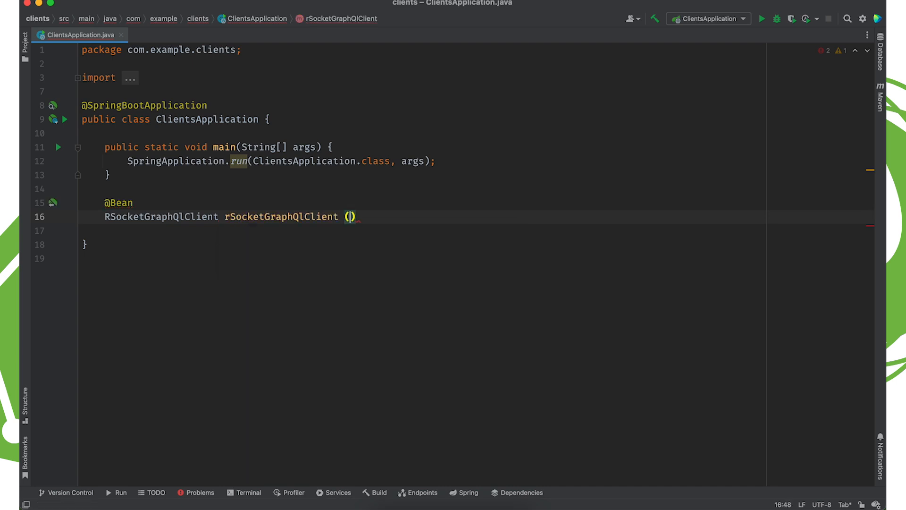
type("RSo")
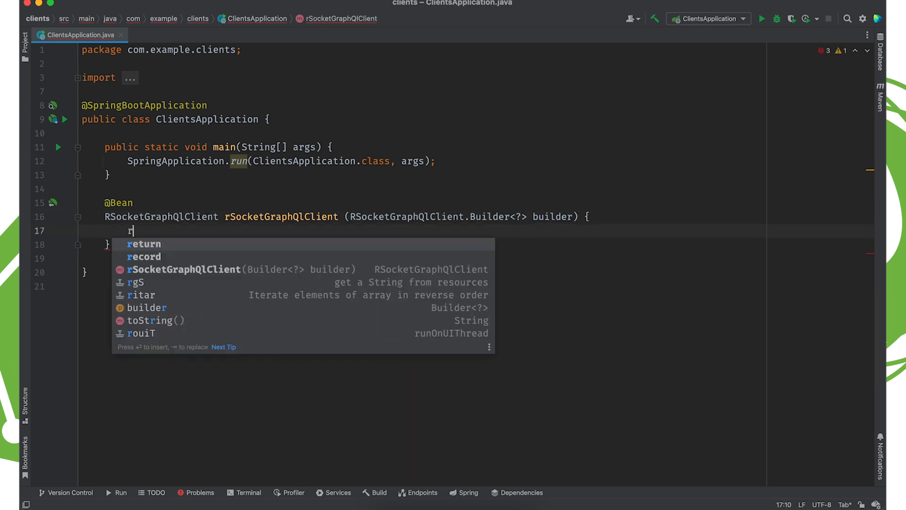
type("eturn builder.")
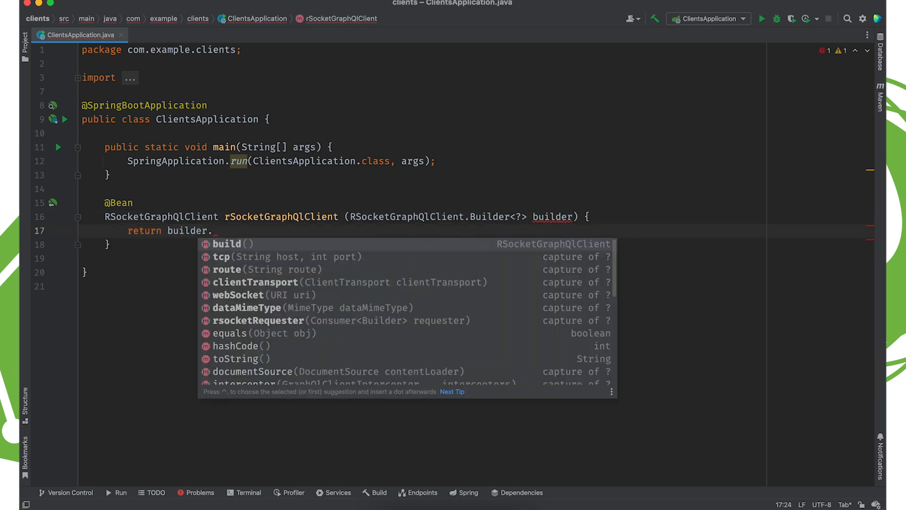
type("tcp(\"")
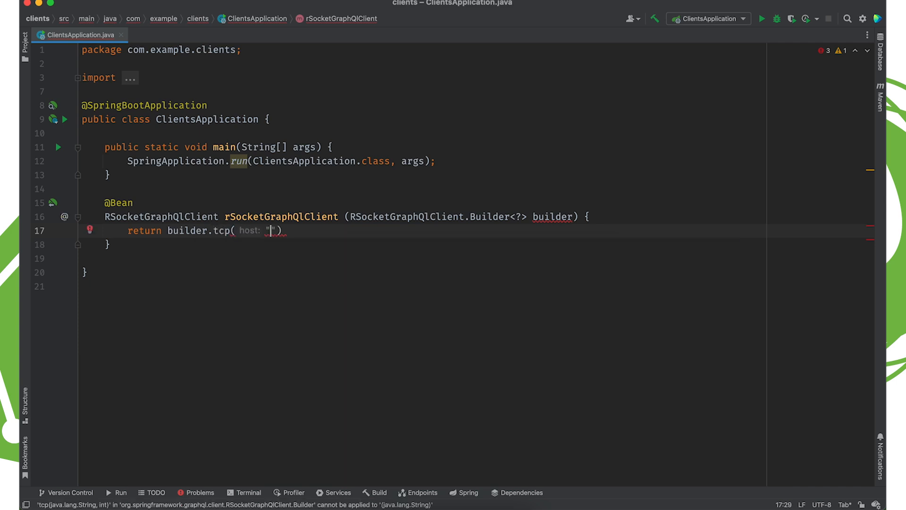
type("127.0.0.1")
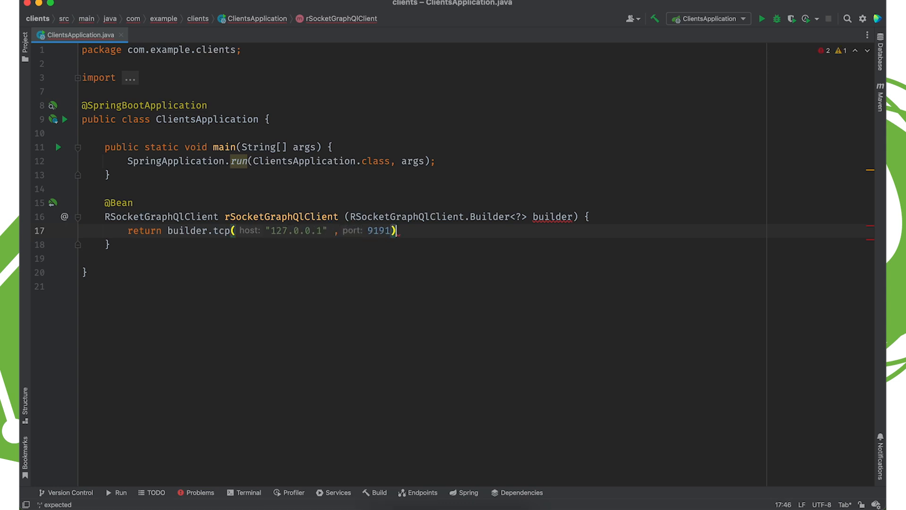
type(".route(\"gr\")")
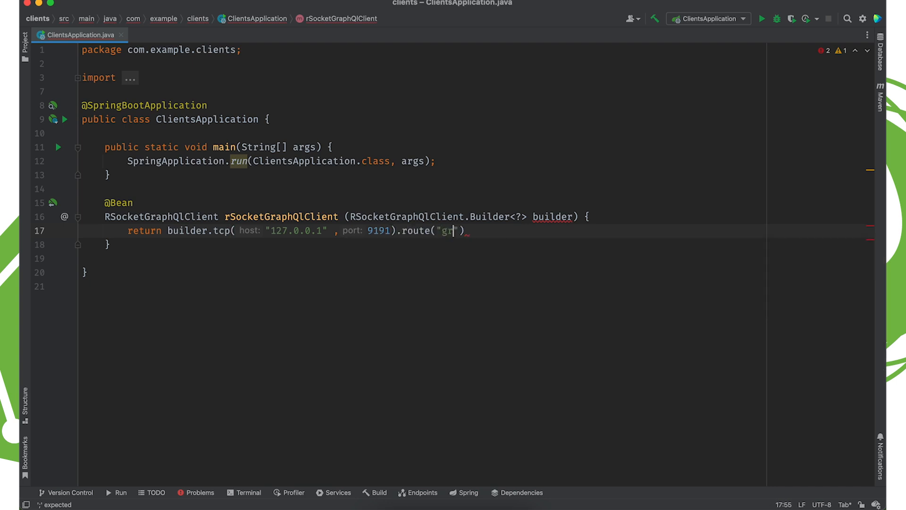
type("aphql\").build();")
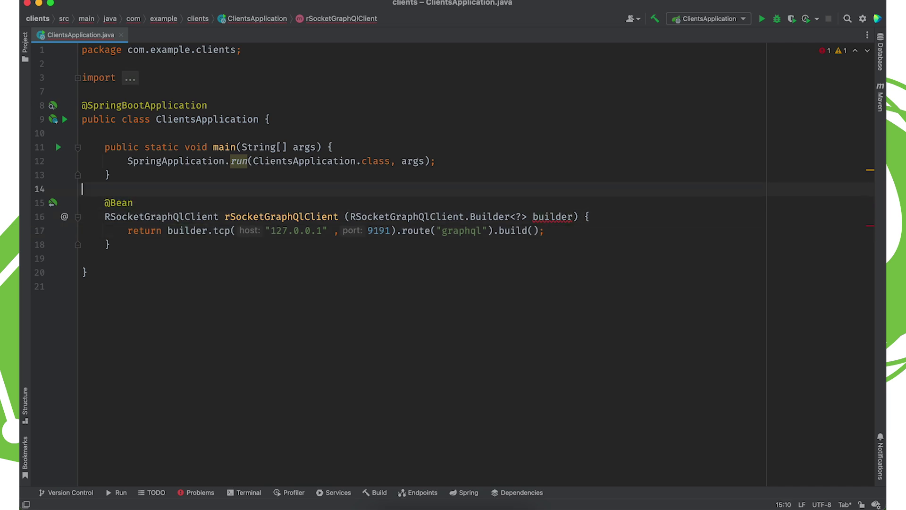
key("Enter")
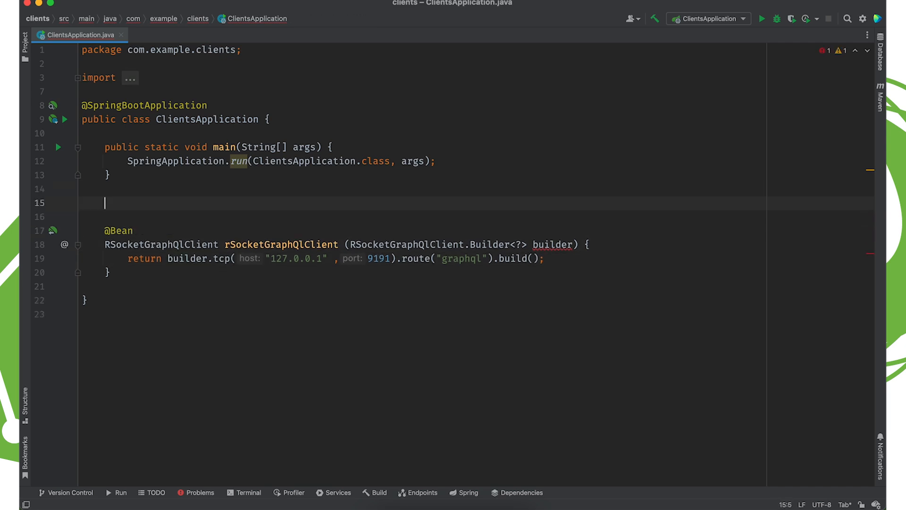
type("@Bean")
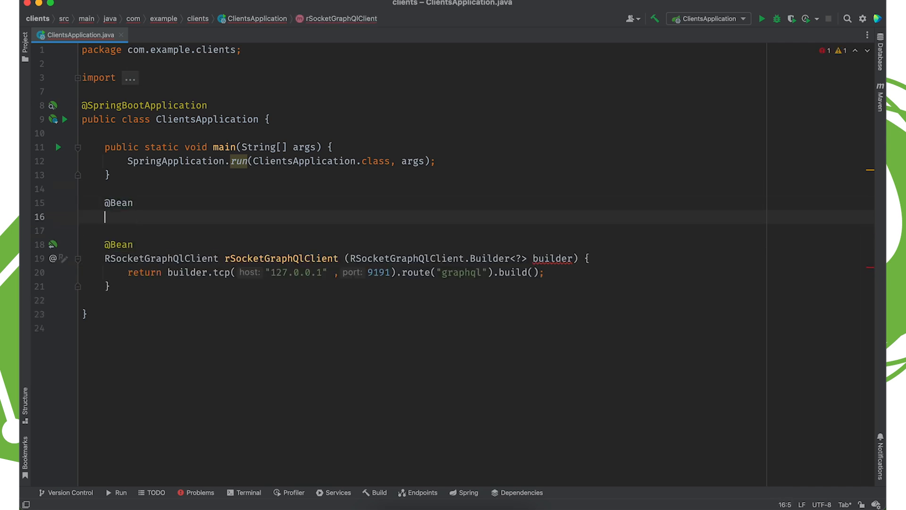
type("HttpG")
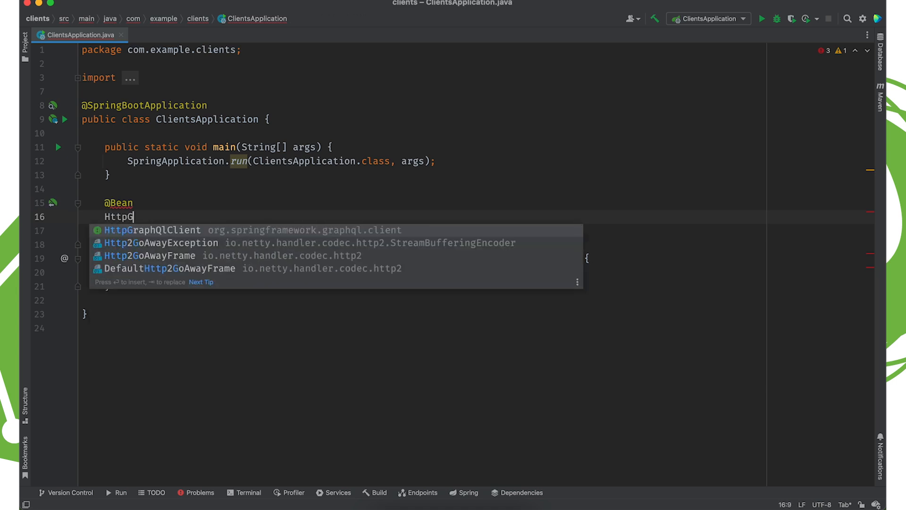
key("ENTER")
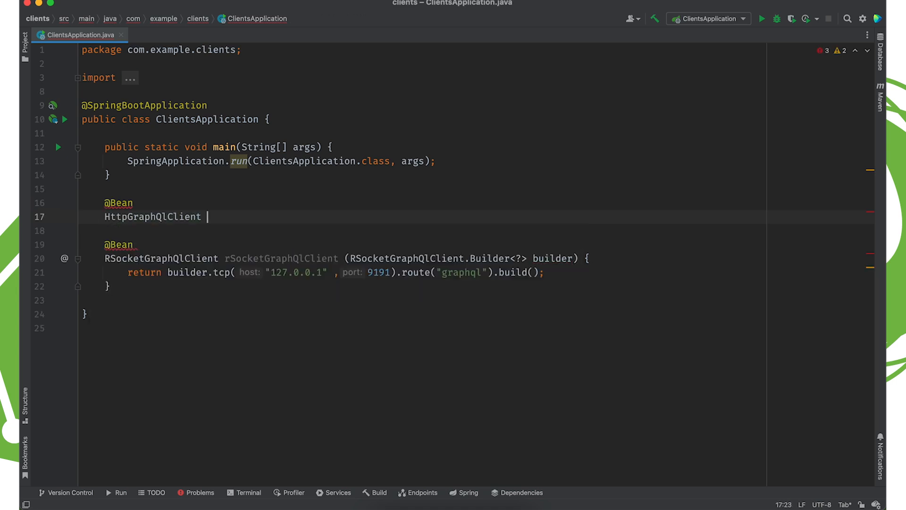
type("httpGraphQlClient () {")
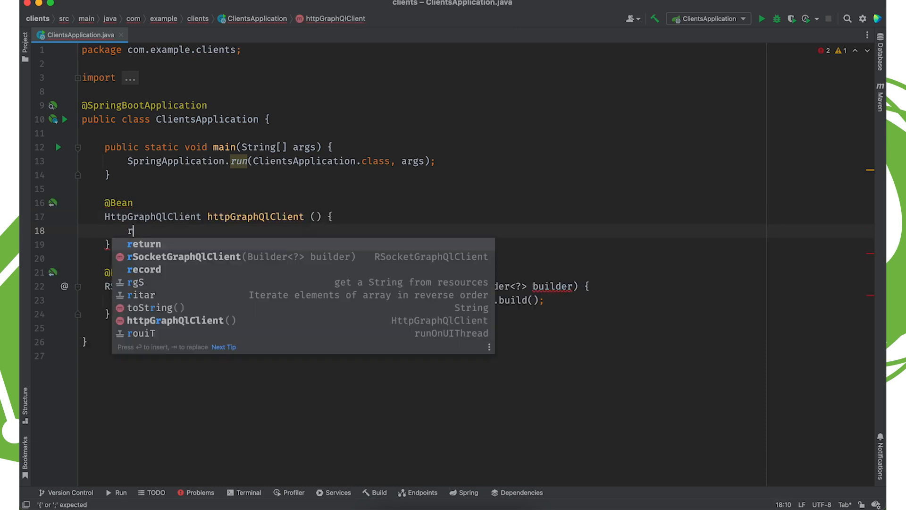
type("eturn H")
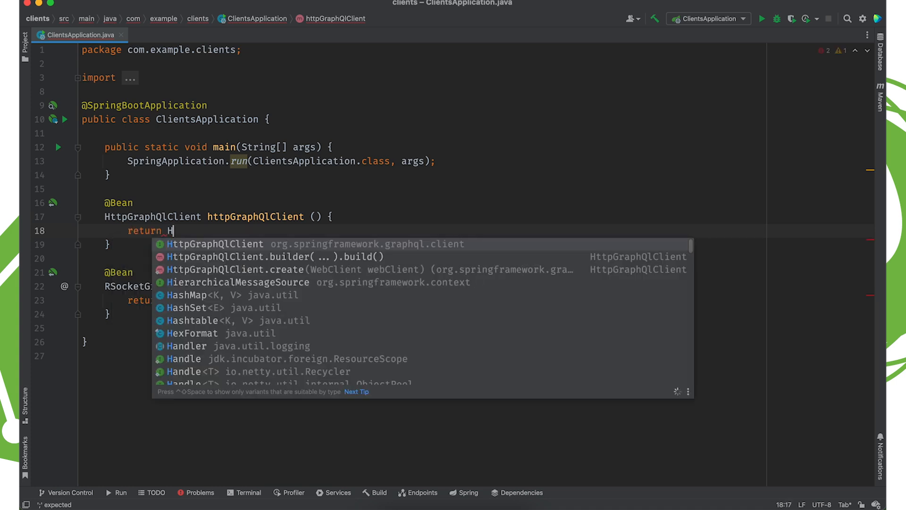
type("HttpGraphQlClient.builder(")
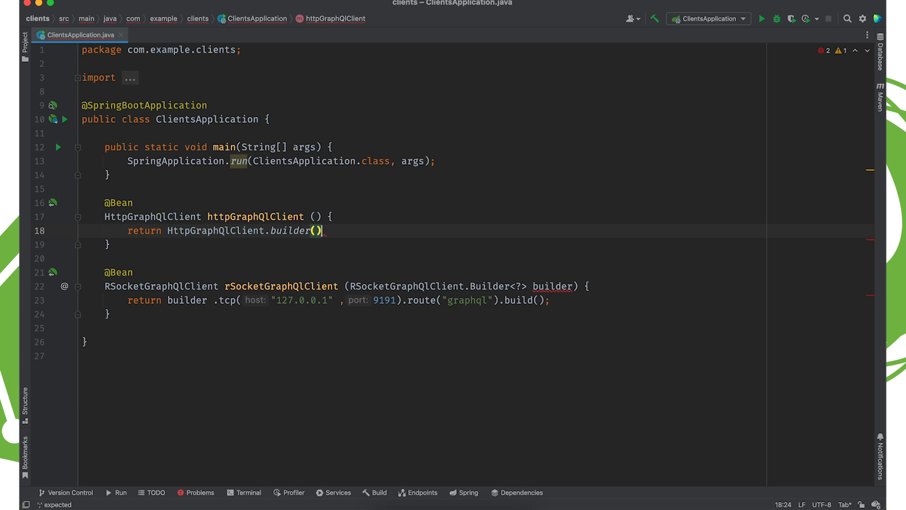
type(".url(\"")
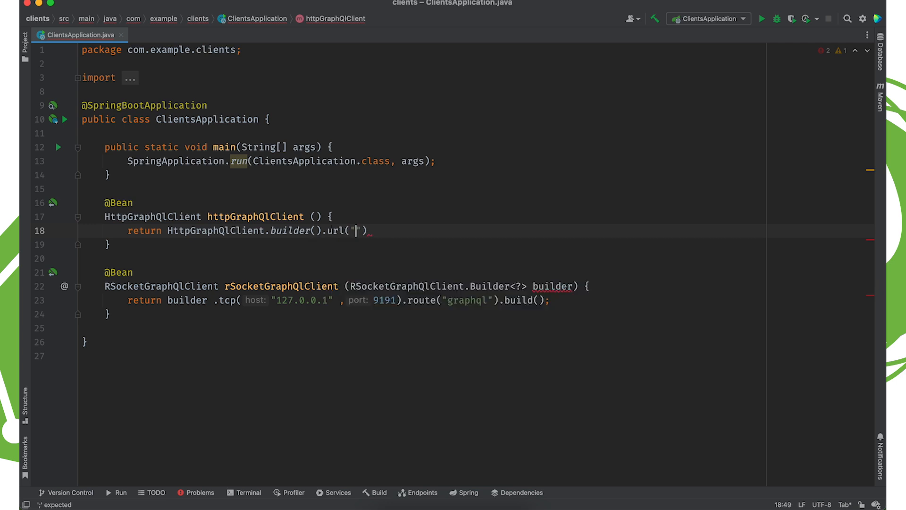
type("http://1")
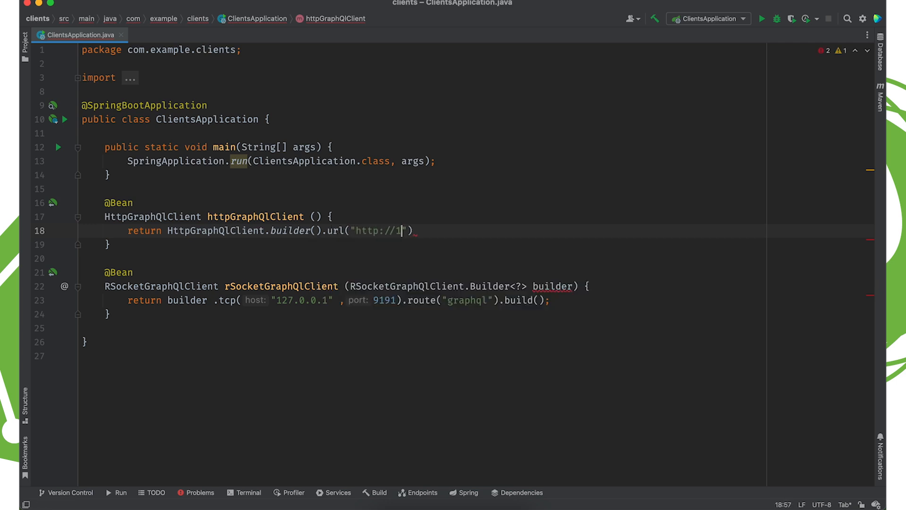
type("27.0.0.1")
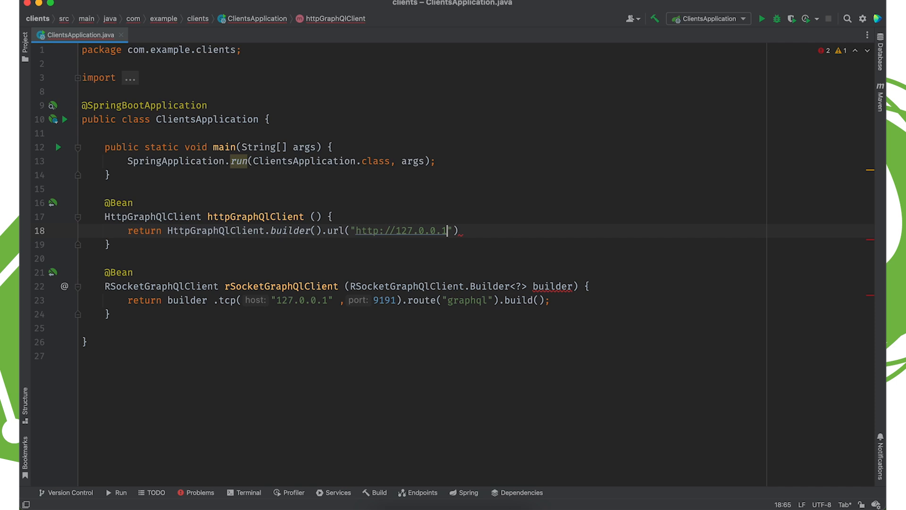
type(":800")
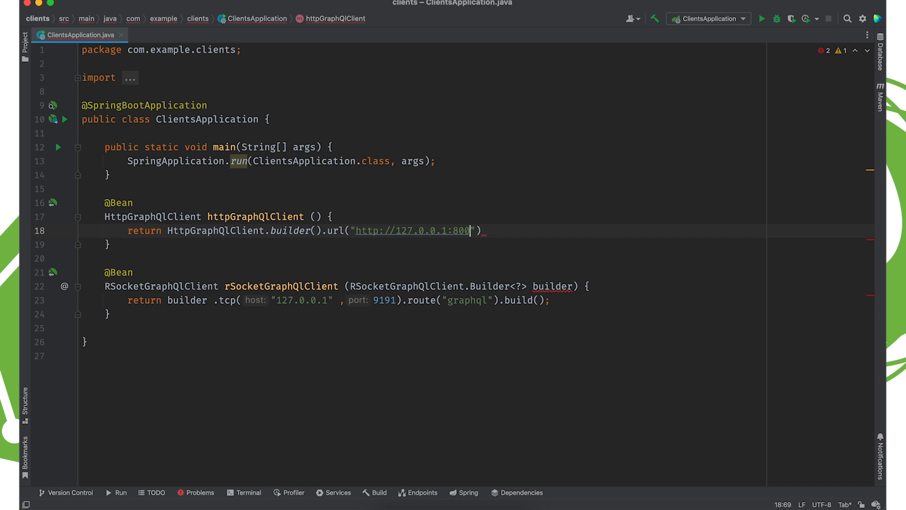
type("0/grap")
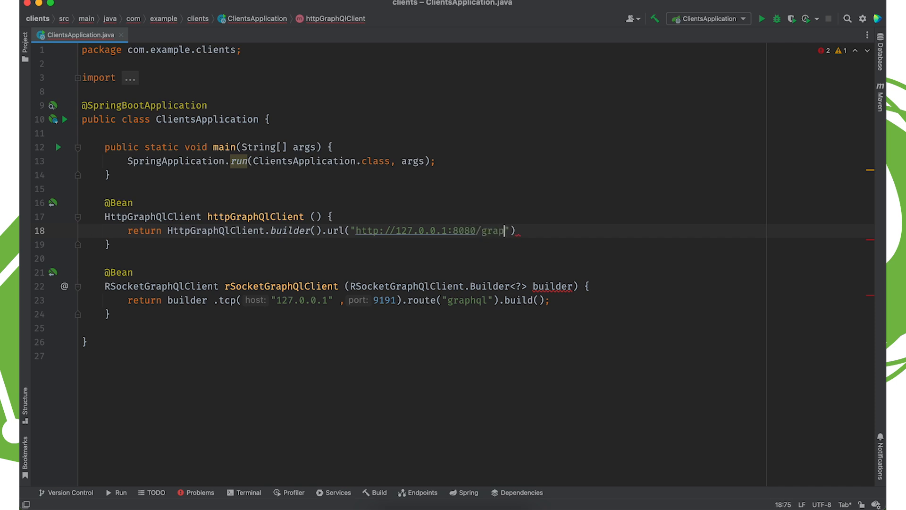
type("hql\").build();")
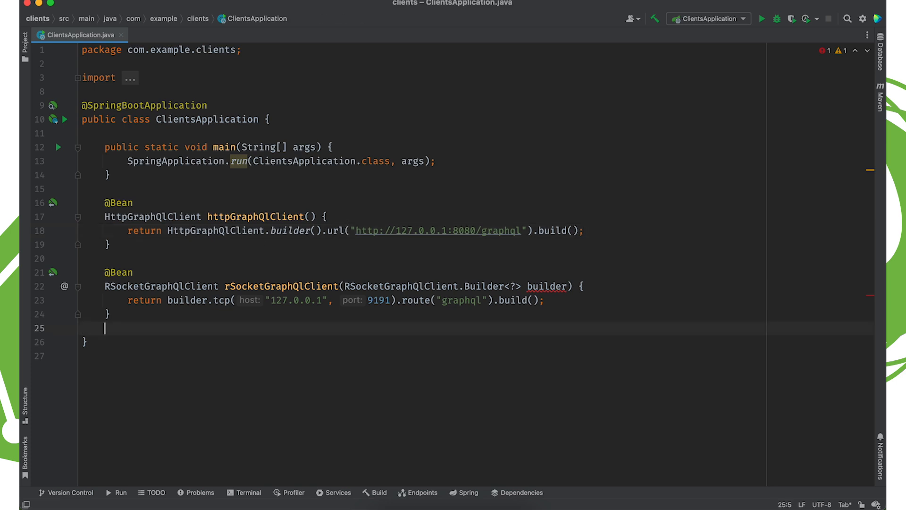
Step: Add an applicationRunner bean returning a new ApplicationRunner
type("Ap")
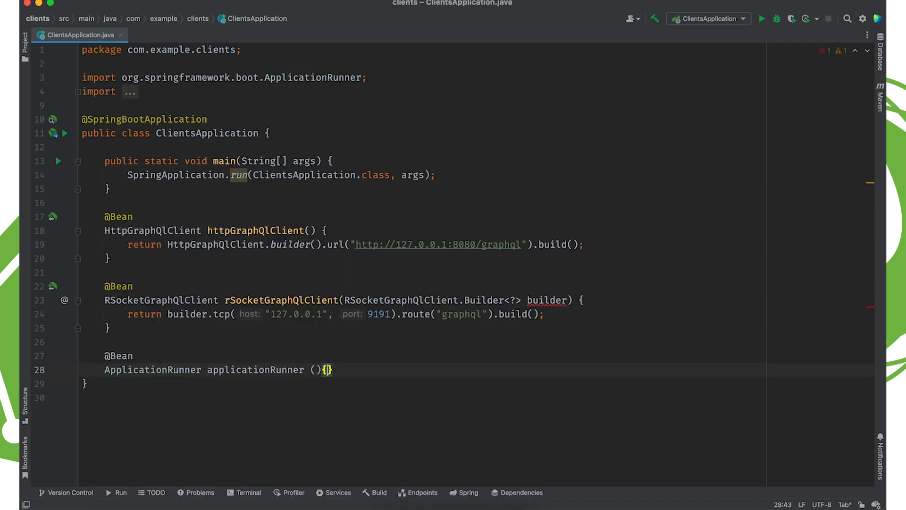
type("return new A")
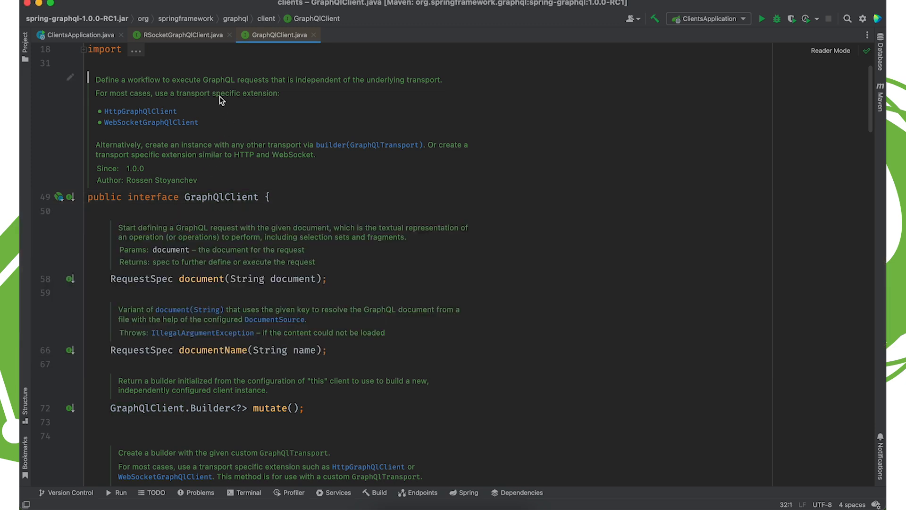
Step: Back in ClientsApplication, give applicationRunner RSocketGraphQlClient and HttpGraphQlClient parameters
left_click(78, 34)
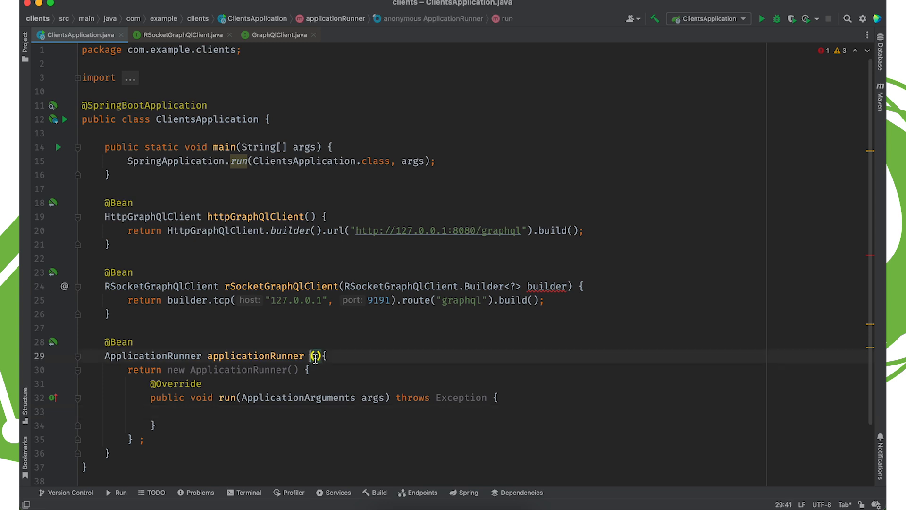
type("RSocketGraphQlClient rsocket,")
type("HttpGraphQlClient http){")
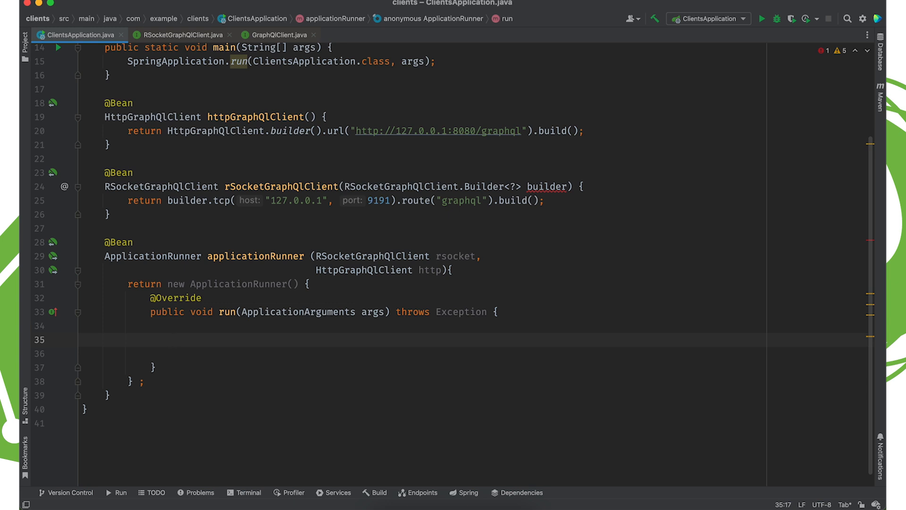
Step: Declare var httpRequestDocument as a text block containing query { }
type("var")
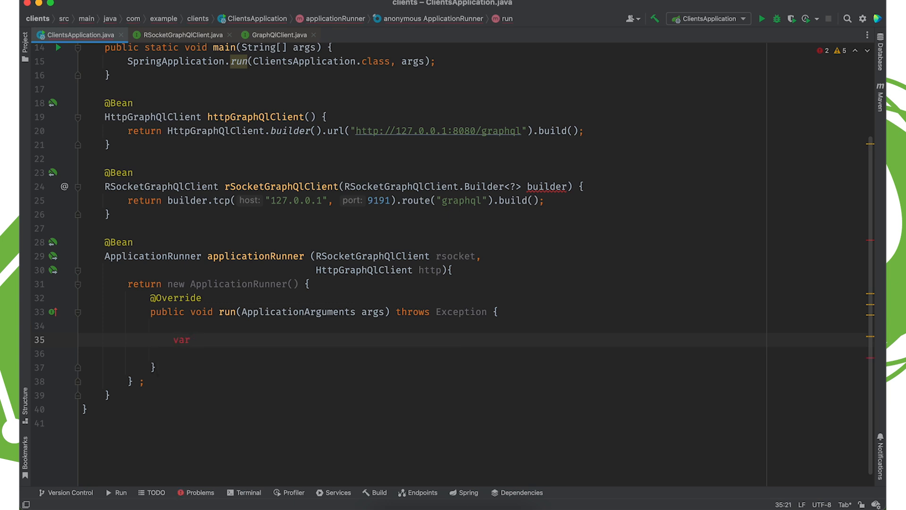
type("httpREQue")
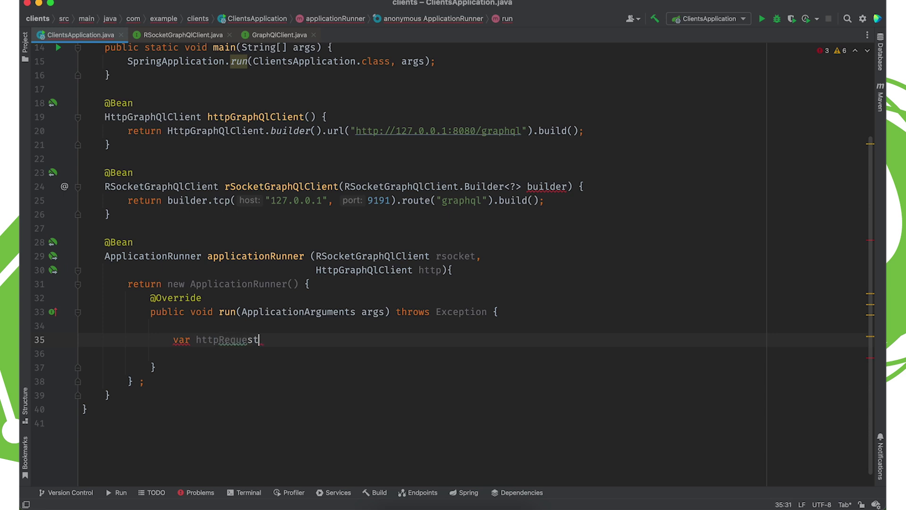
type("Document = \"\"\"")
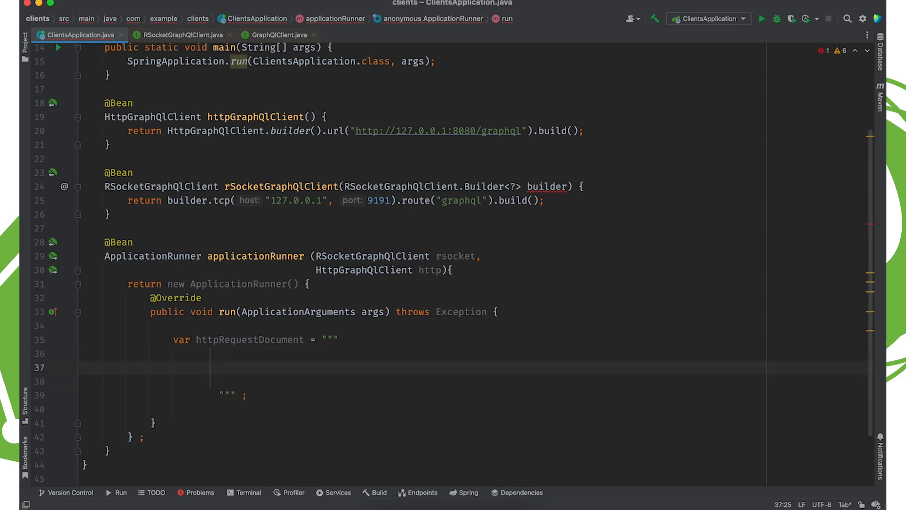
type("query {")
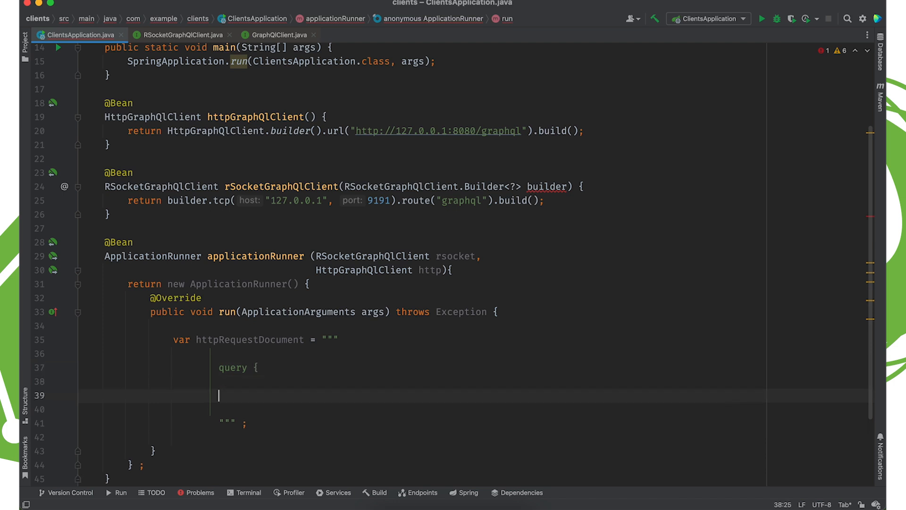
type("}")
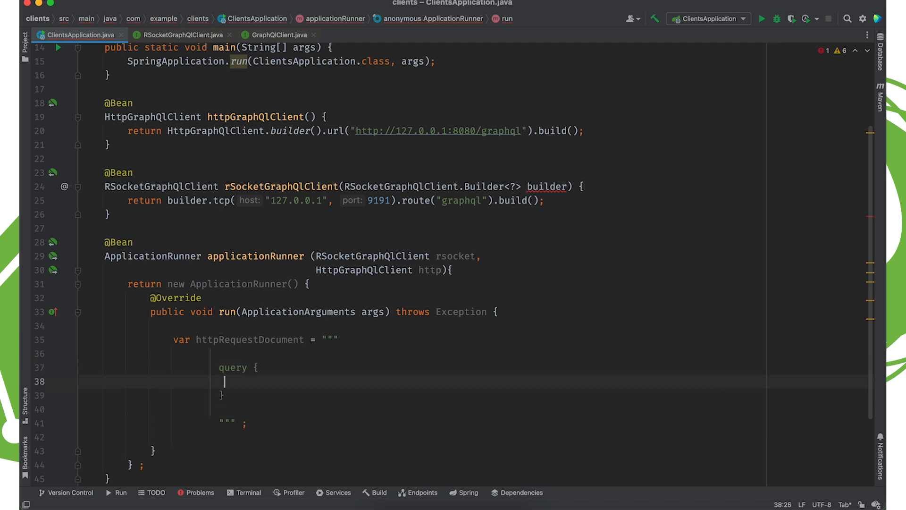
Step: Fill the query with customerById(id:1){ id, name } and start the http call
type("custoe")
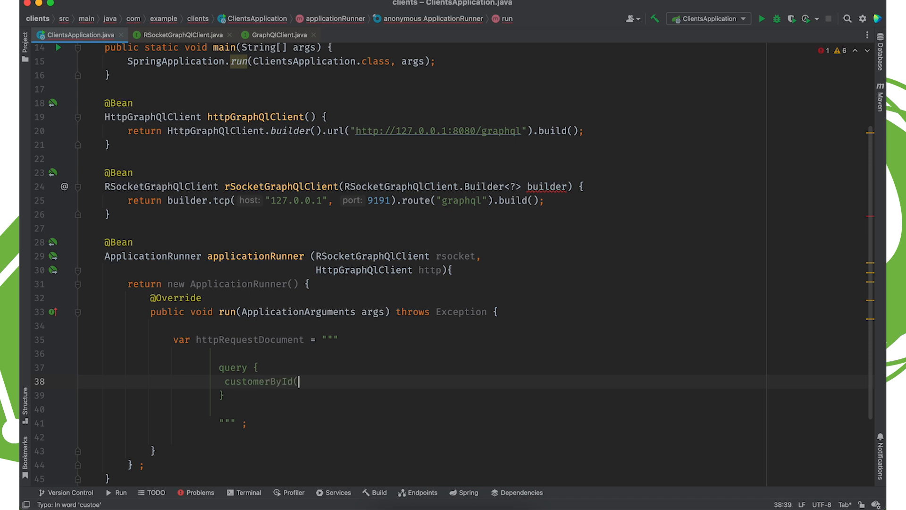
type("id")
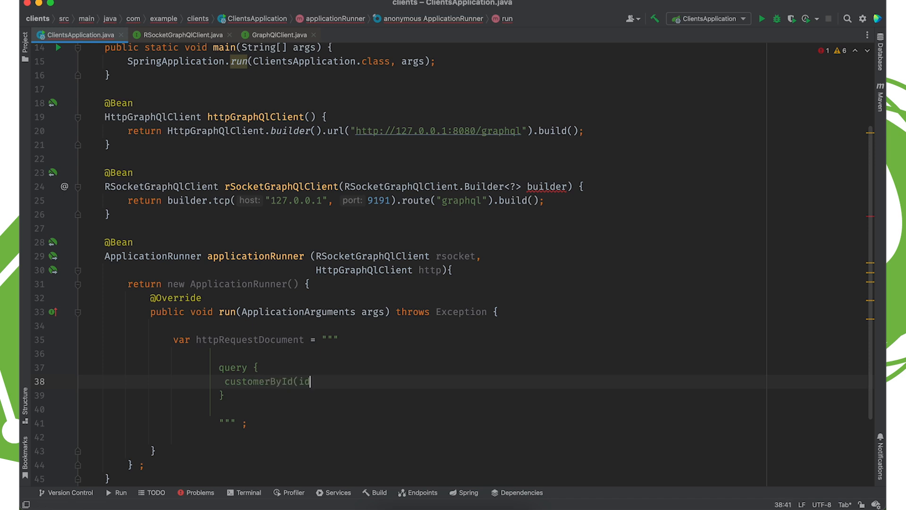
type(":1){")
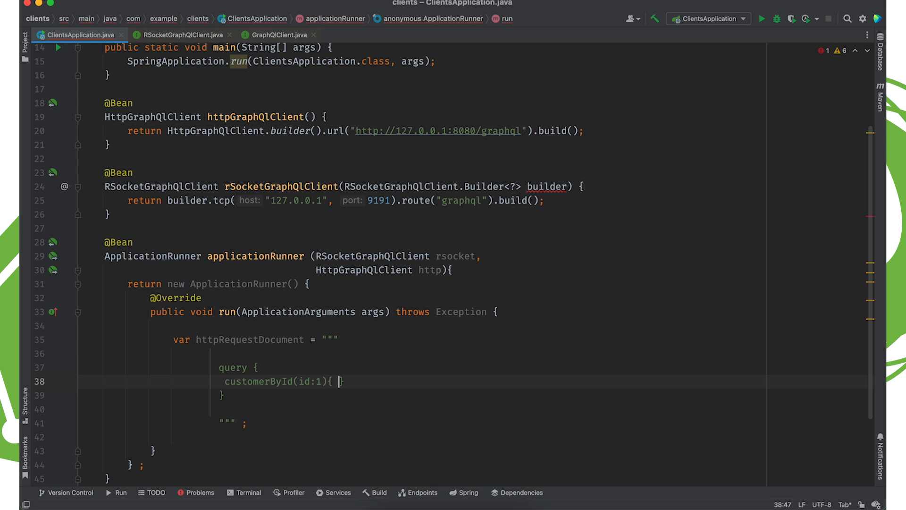
key("Enter")
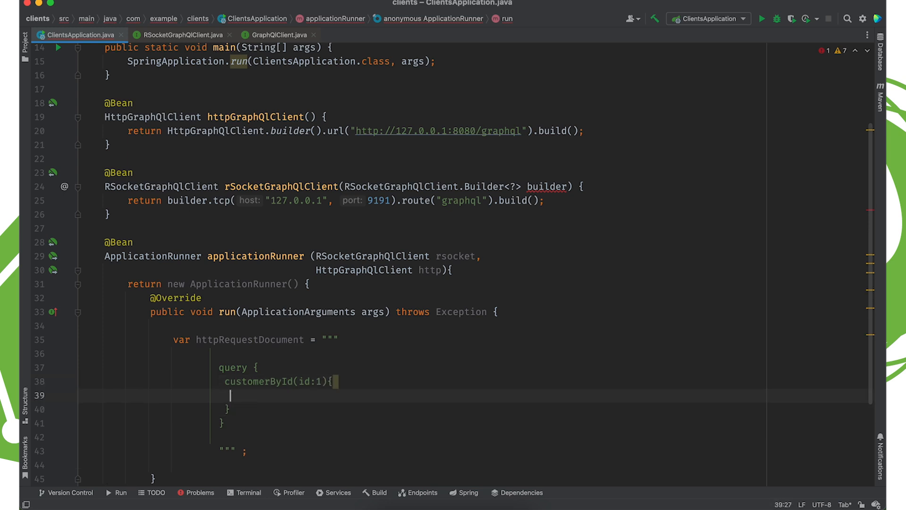
type("id, name")
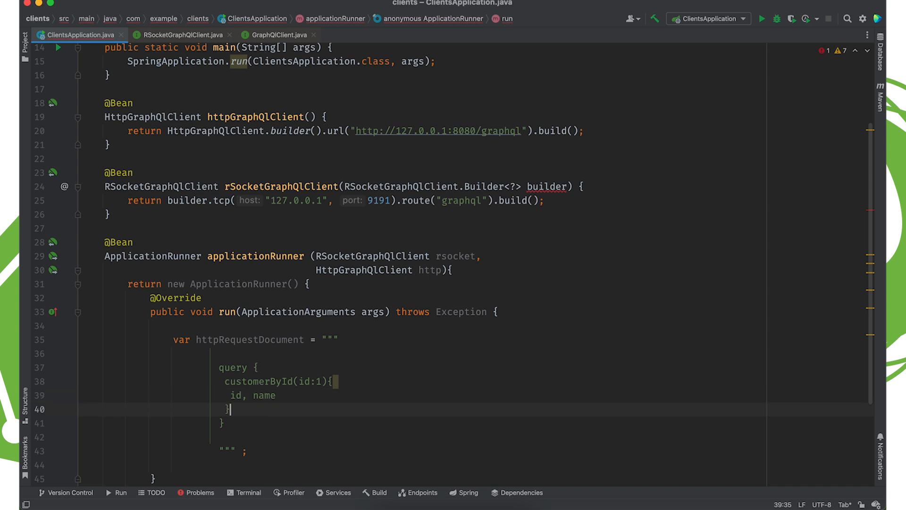
type("http.document(h")
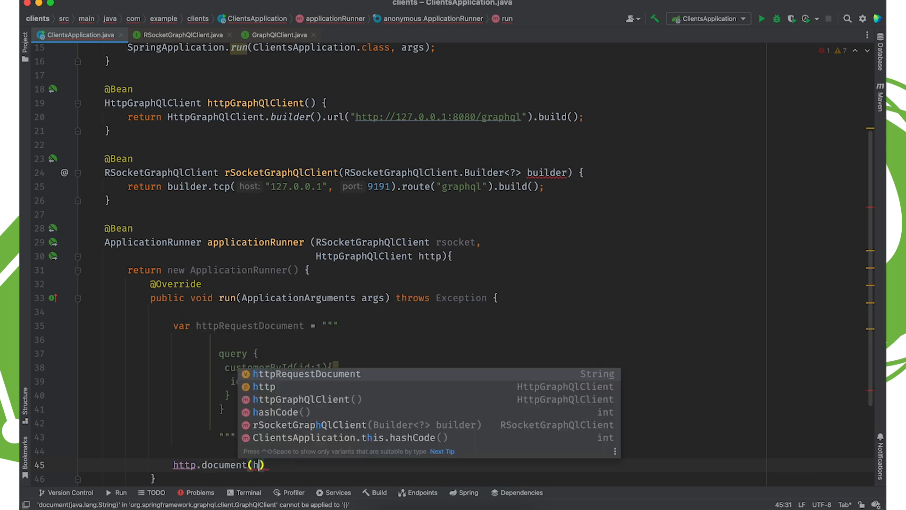
Step: Chain http.document(httpRequestDocument).retrieve("customerById").toEntity() and start a record declaration
type("ttpRequestDocument).")
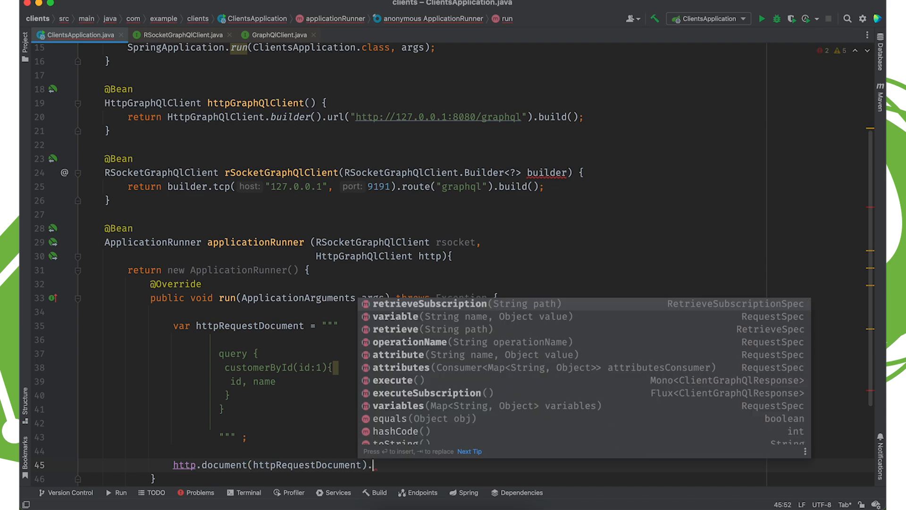
type("retrieve(\"cust\")")
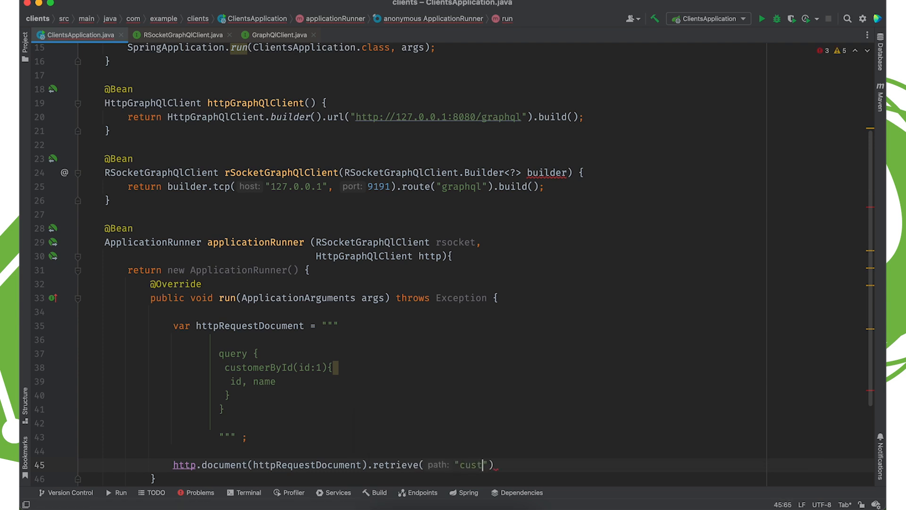
type("omerById")
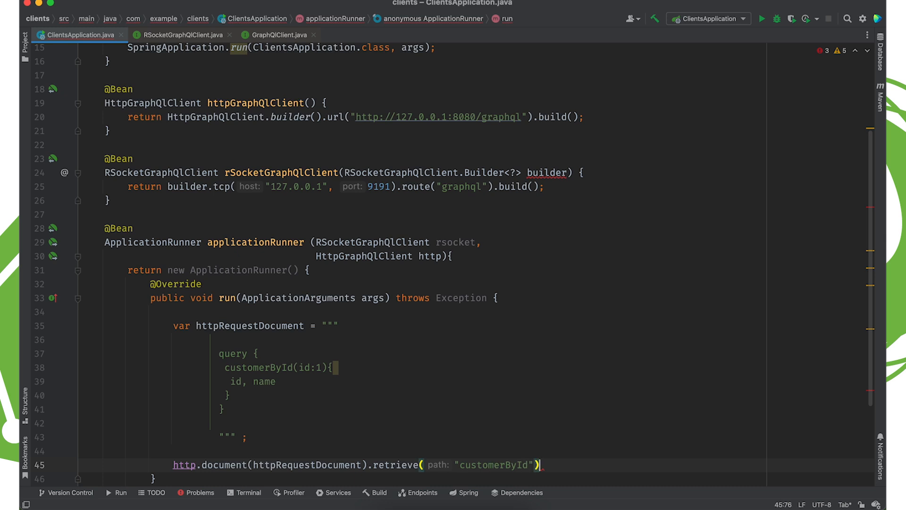
type(".toEntity()")
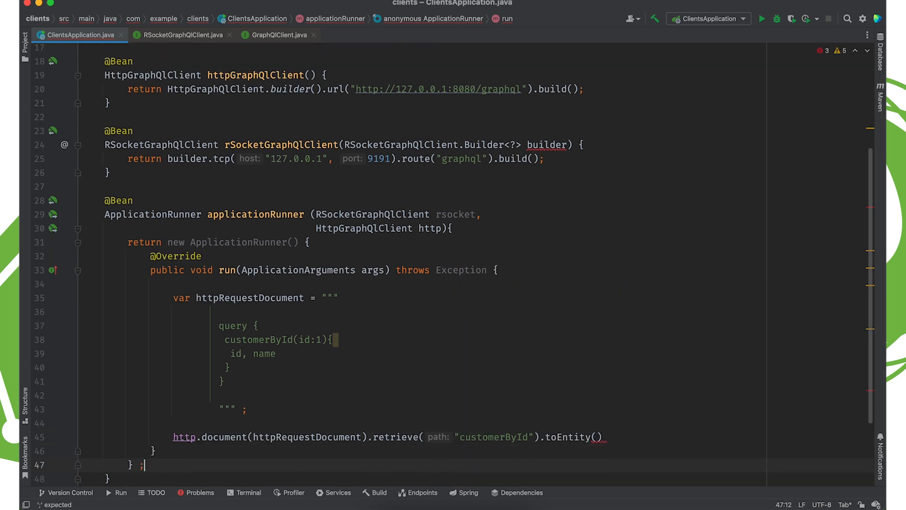
type("record C")
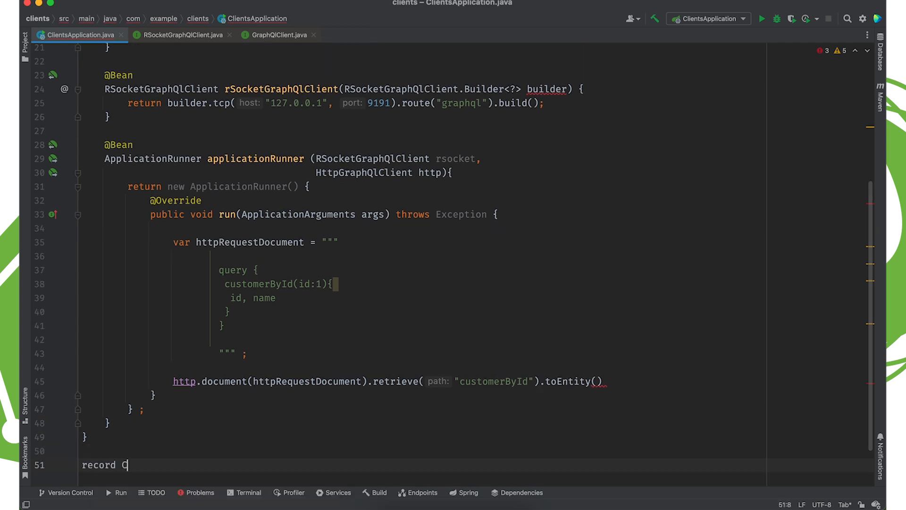
Step: Declare record Customer(Integer id, String name){}
type("ustomer")
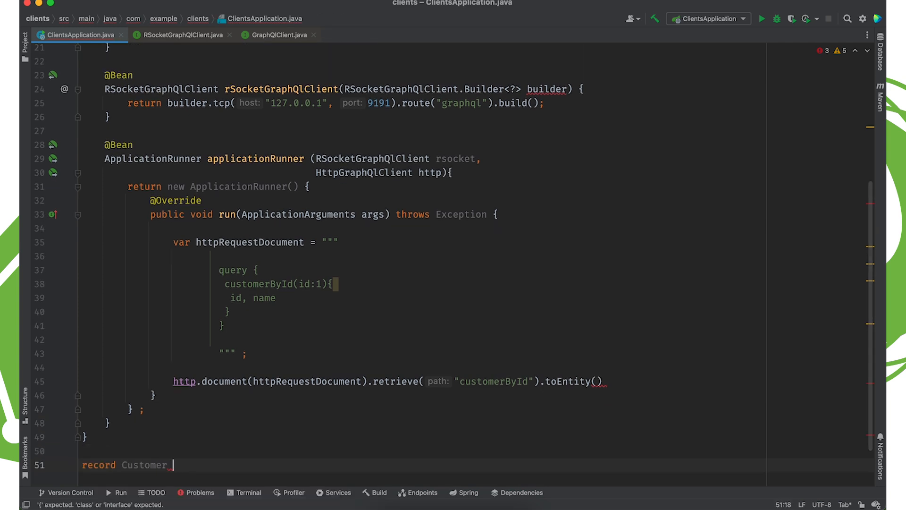
type("(Instant id")
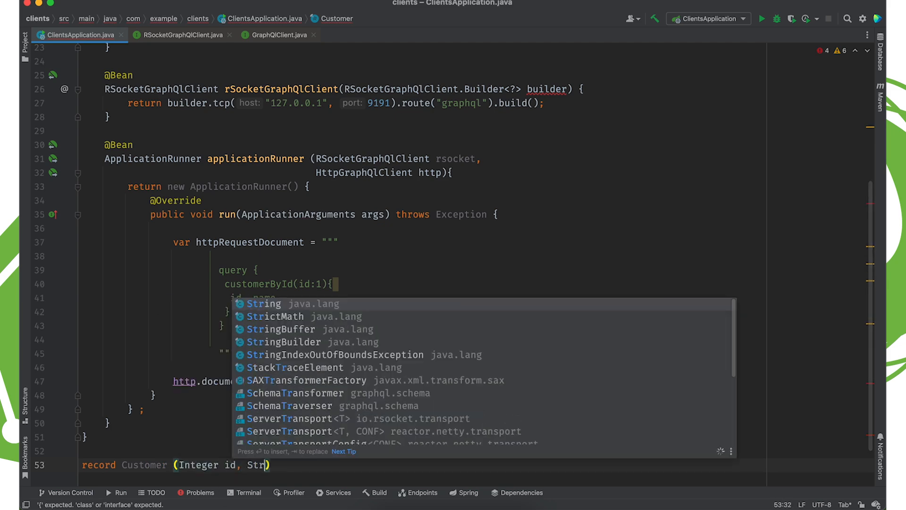
type("String name")
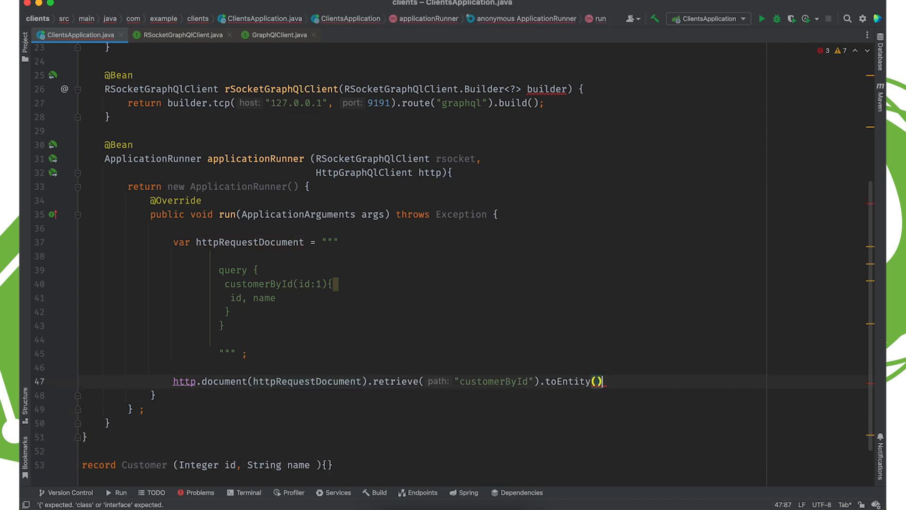
Step: Map toEntity to Customer.class and chain .subscribe(System.out::println)
type("Customer.class")
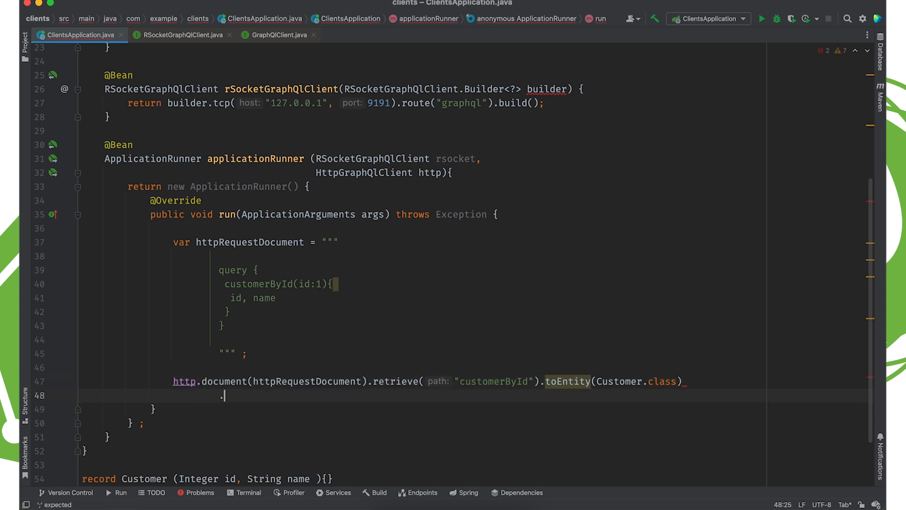
type(".subscribe(System.out);")
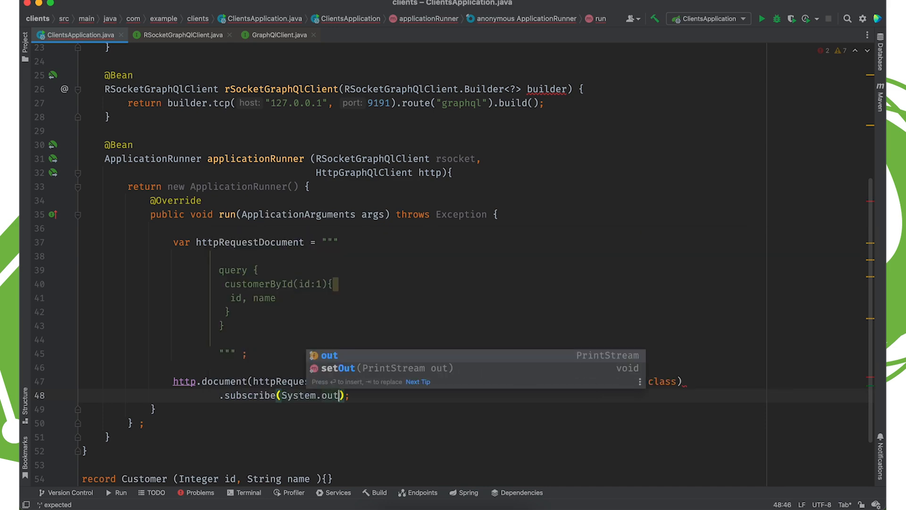
type("::println")
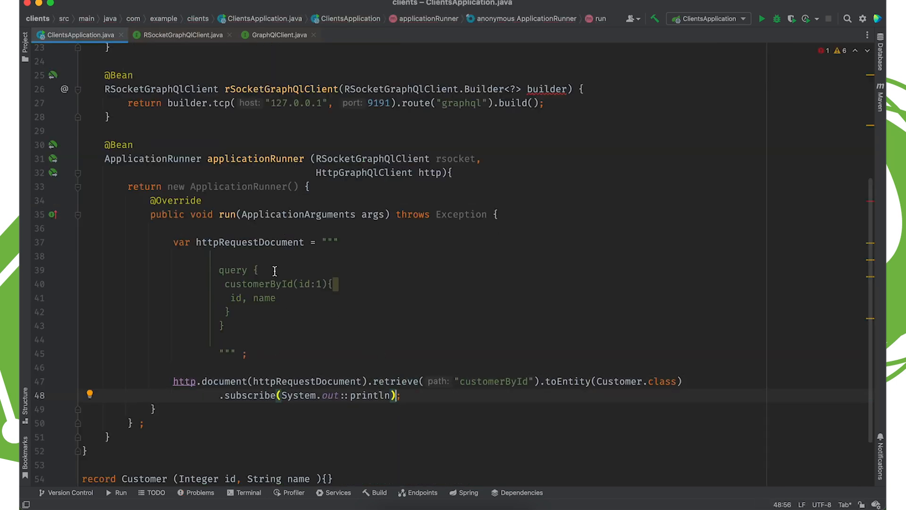
mouse_move(274, 278)
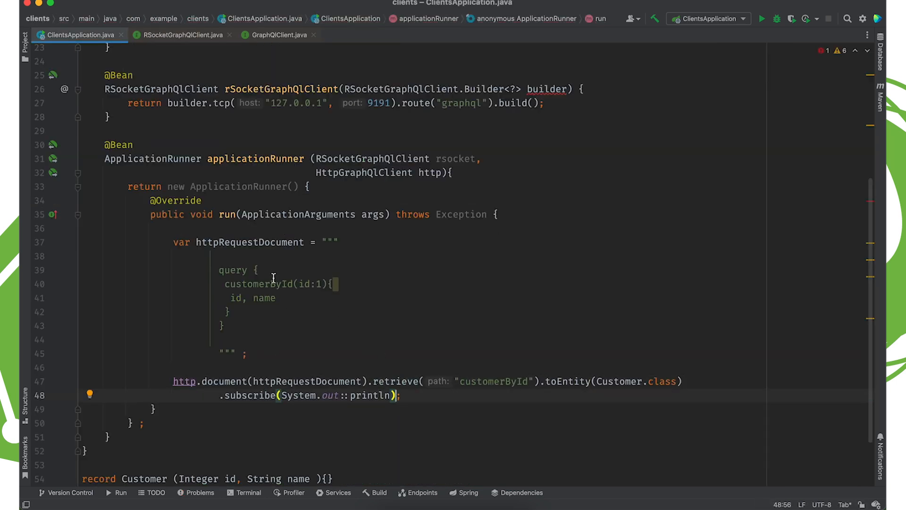
Step: Run ClientsApplication, hit the 8080 conflict, and search for application.properties to set server.port=0
right_click(272, 277)
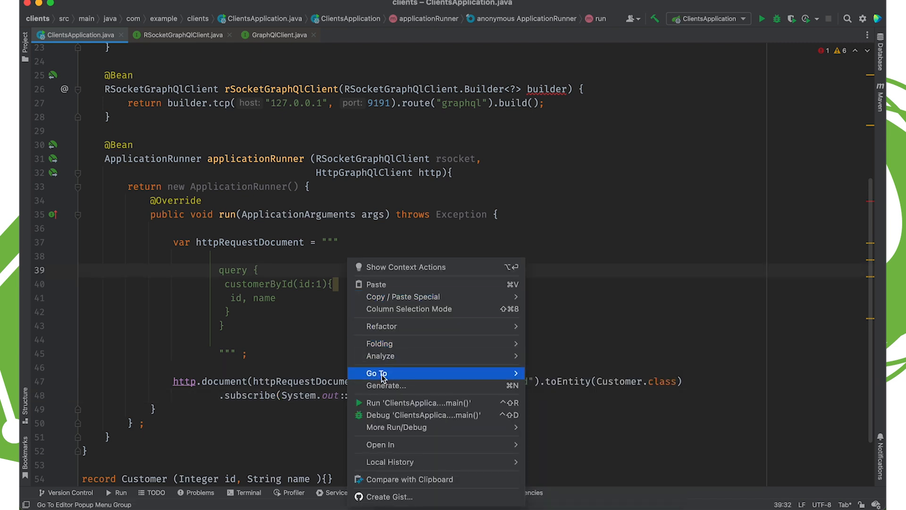
left_click(266, 173)
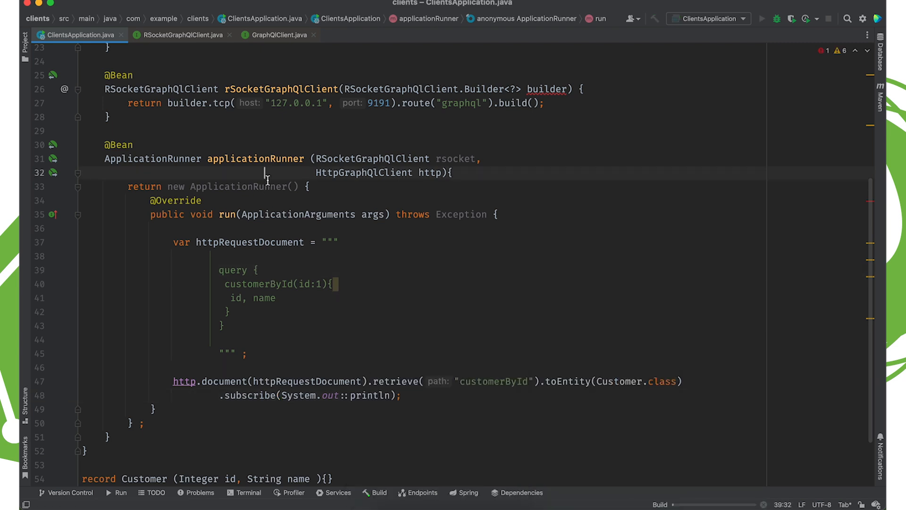
left_click(119, 506)
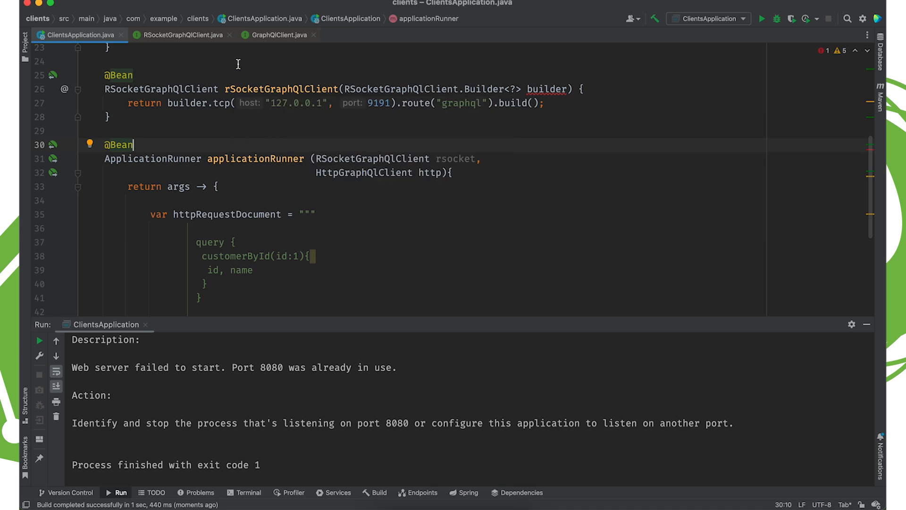
key("Shift Shift")
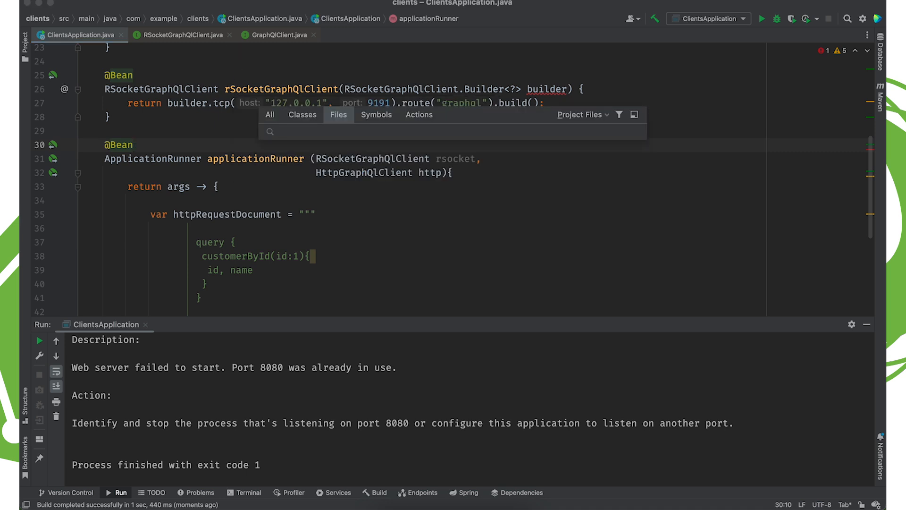
type("server.port=0")
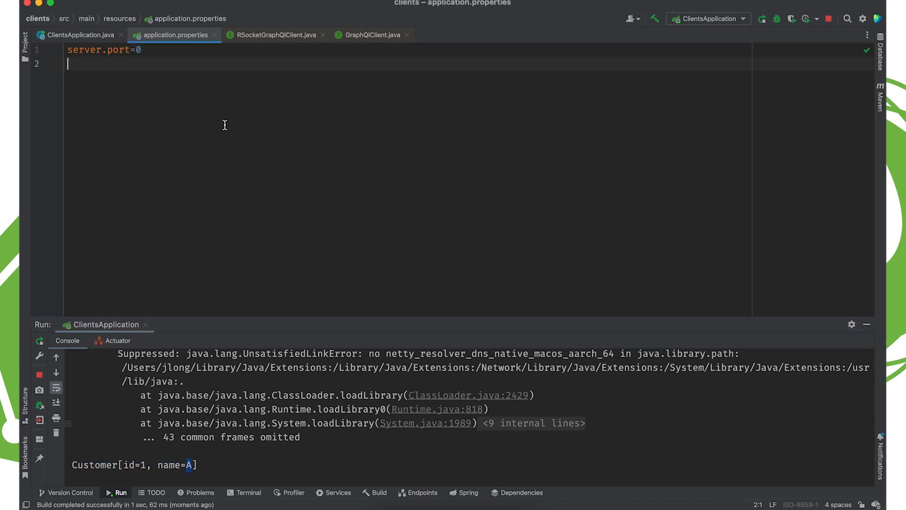
Step: Define rsocketRequestDocument as a text block: subscription { greetings { greeting } }
left_click(78, 35)
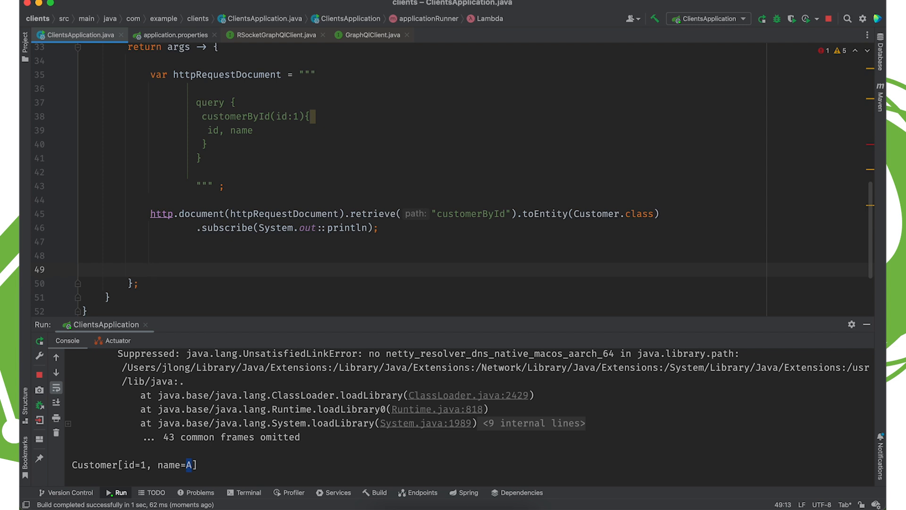
type("var")
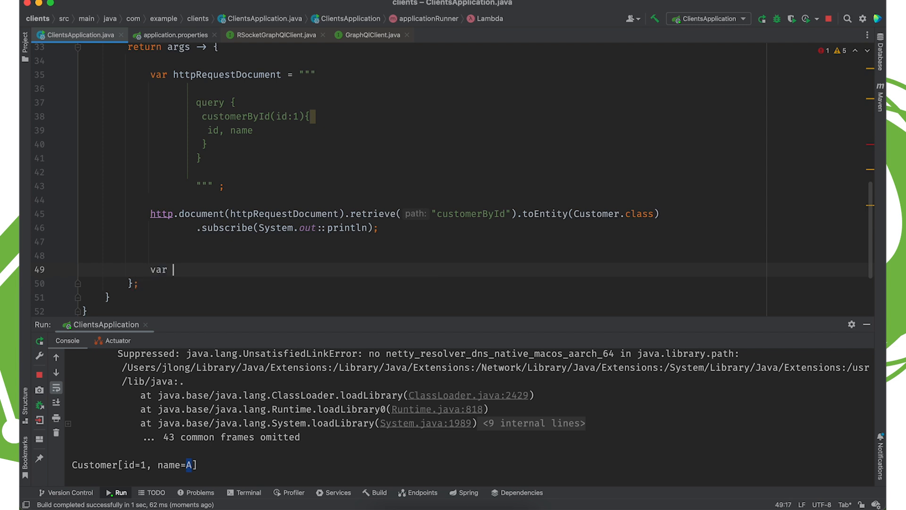
type("rsocketRquestDocum")
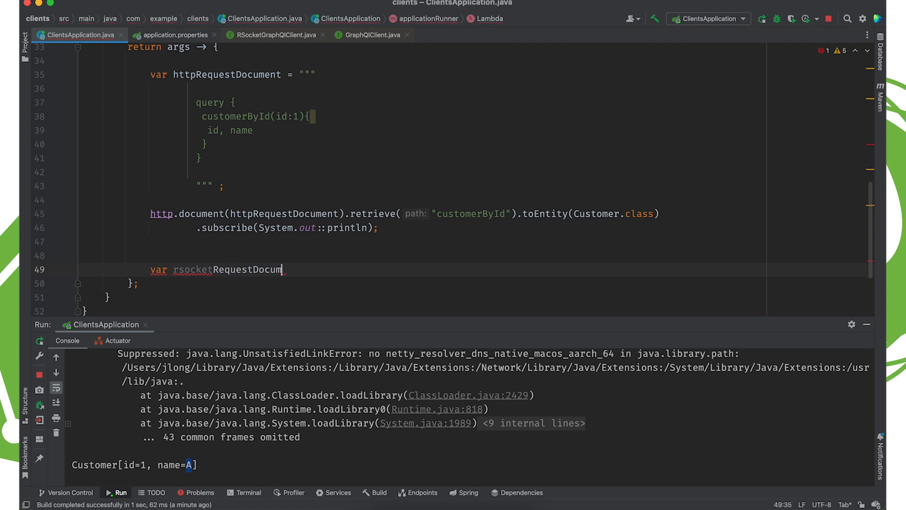
type("ent = \"\"\"")
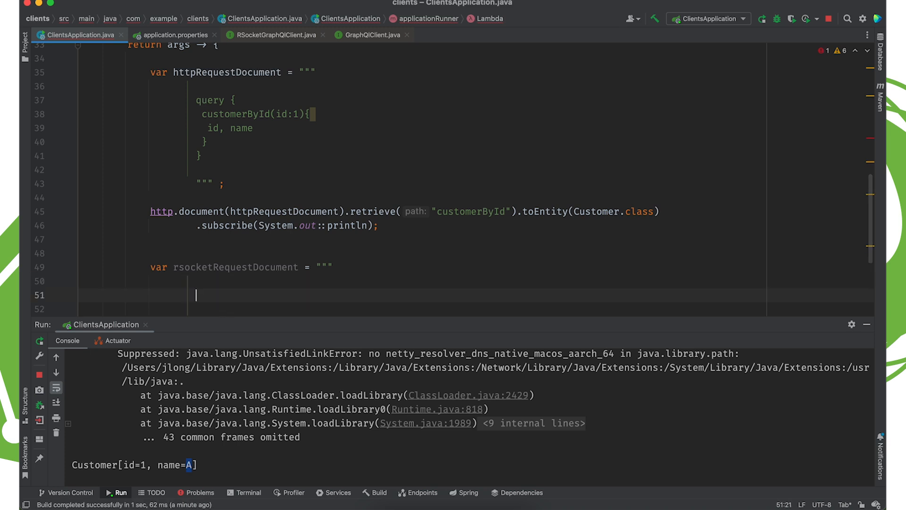
type("subscr")
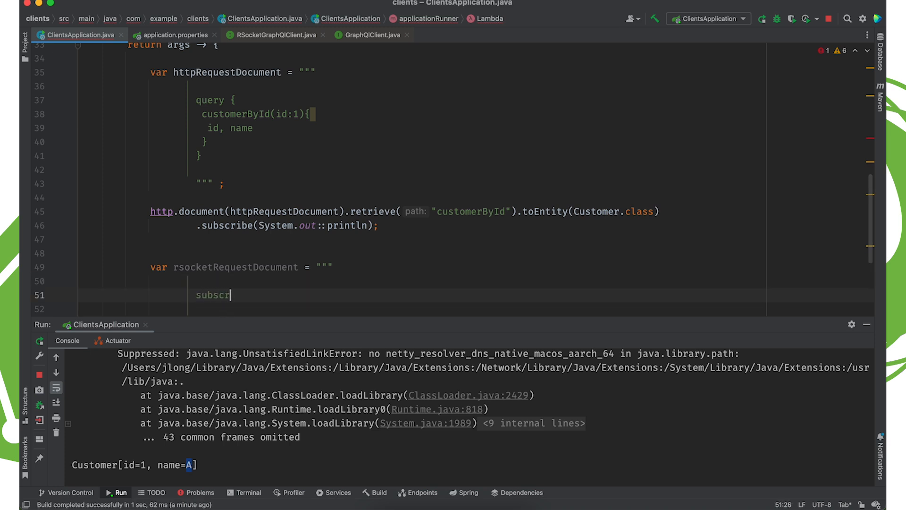
type("iption {")
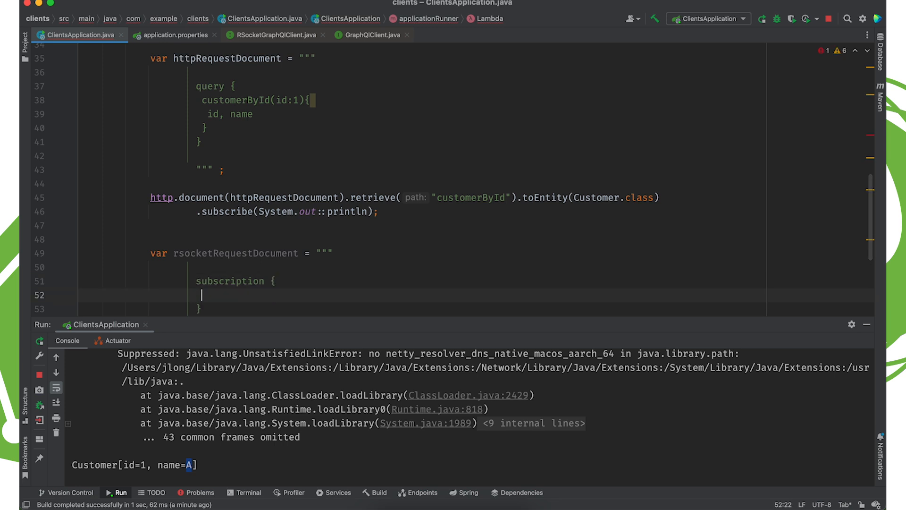
type("greetings")
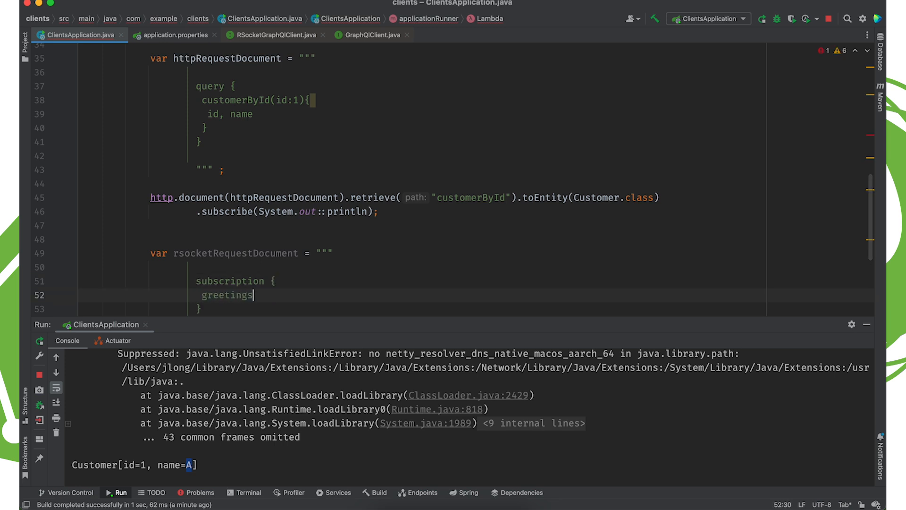
type("{ greeting")
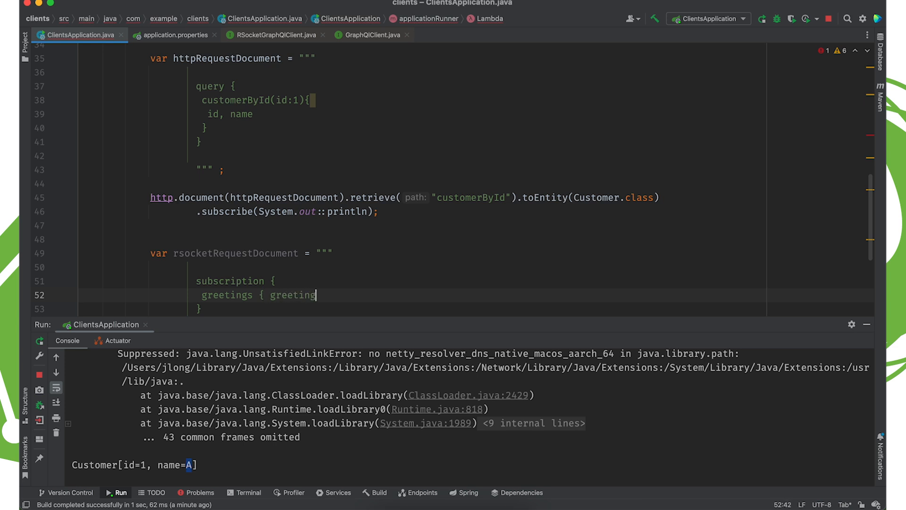
type("}")
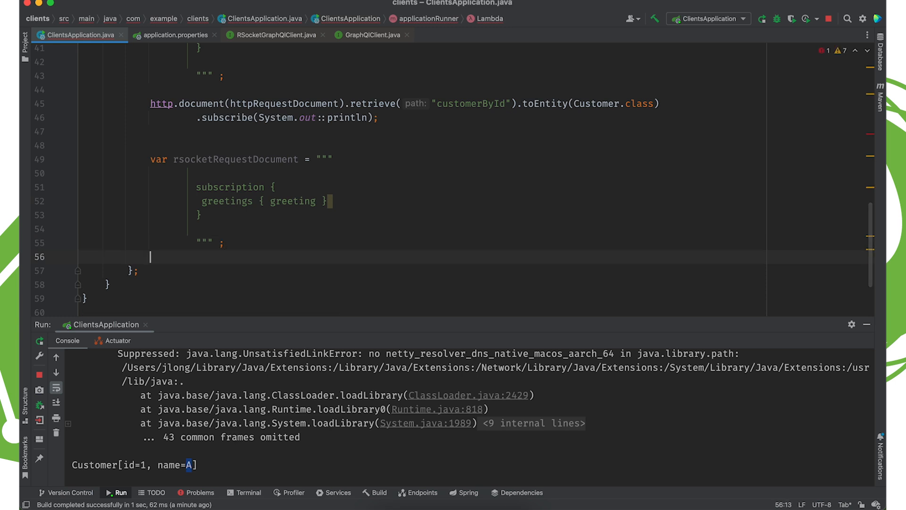
Step: Chain rsocket.document(rsocketRequestDocument).retrieveSubscription("greetings").toEntity(Customer.class)
type("rsocket.document(")
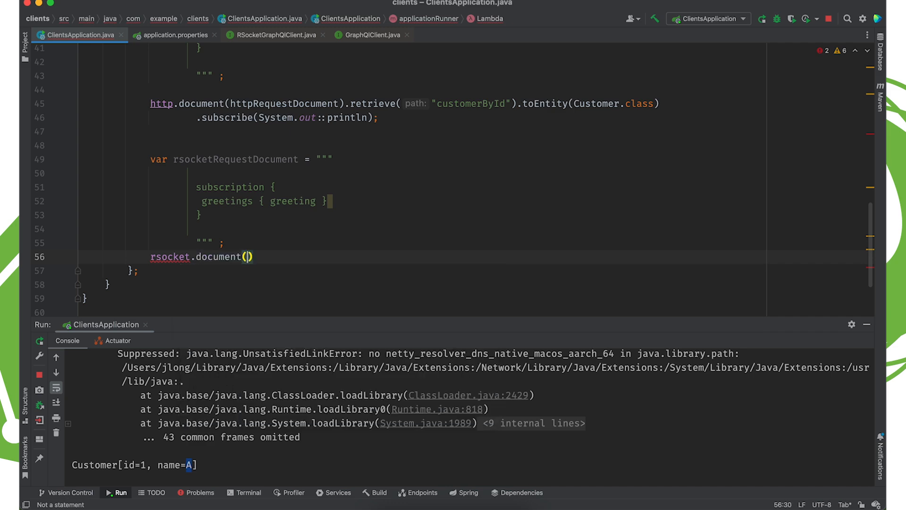
type("rsocketRequestDocument).")
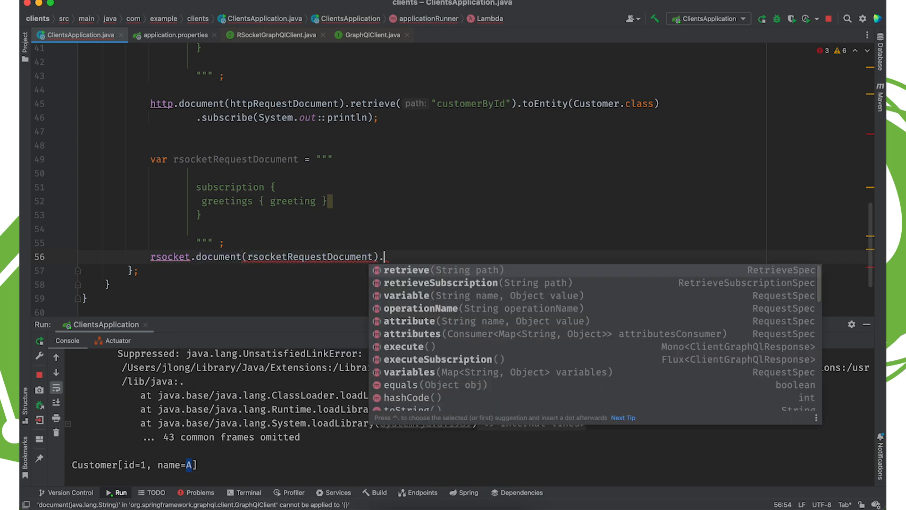
left_click(406, 270)
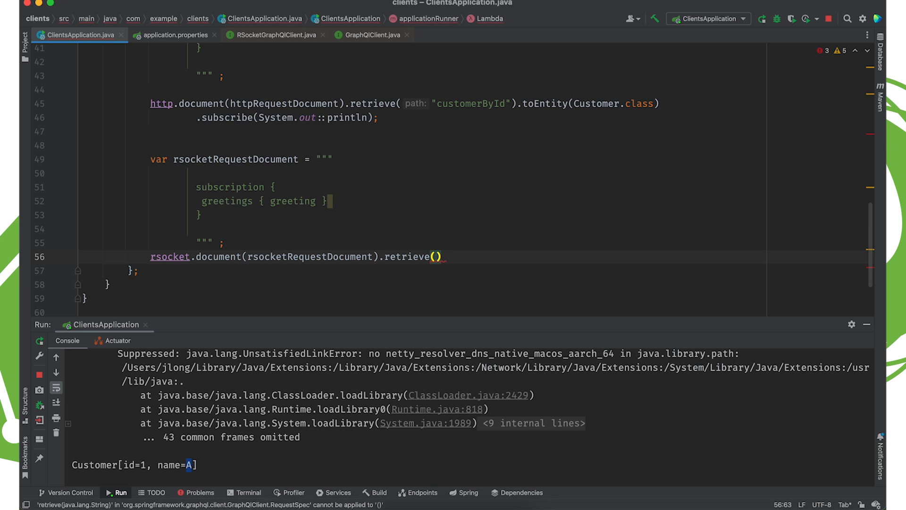
type("Subscription")
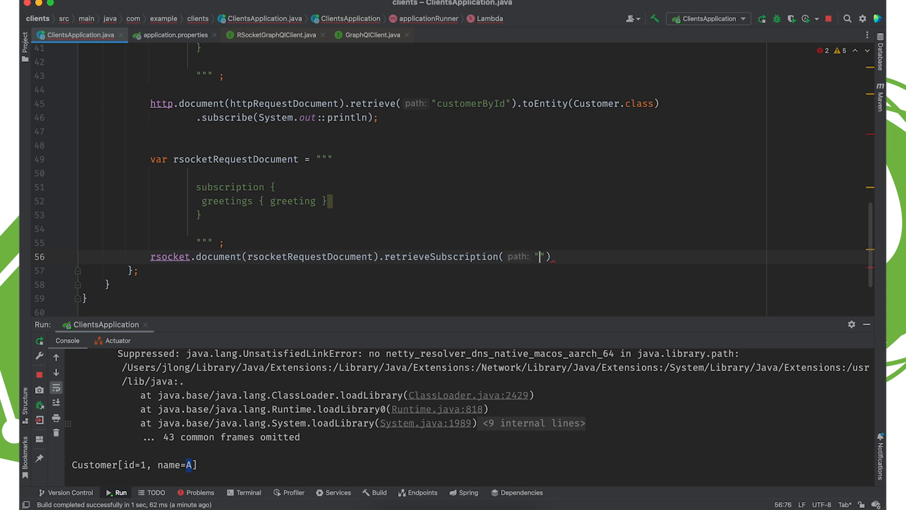
type("greetings")
type(".")
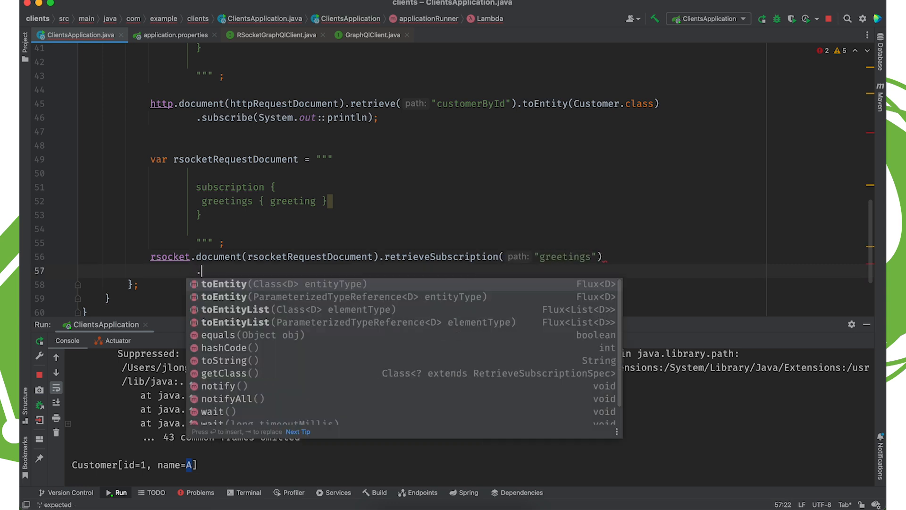
type("toEntity(Customer.class")
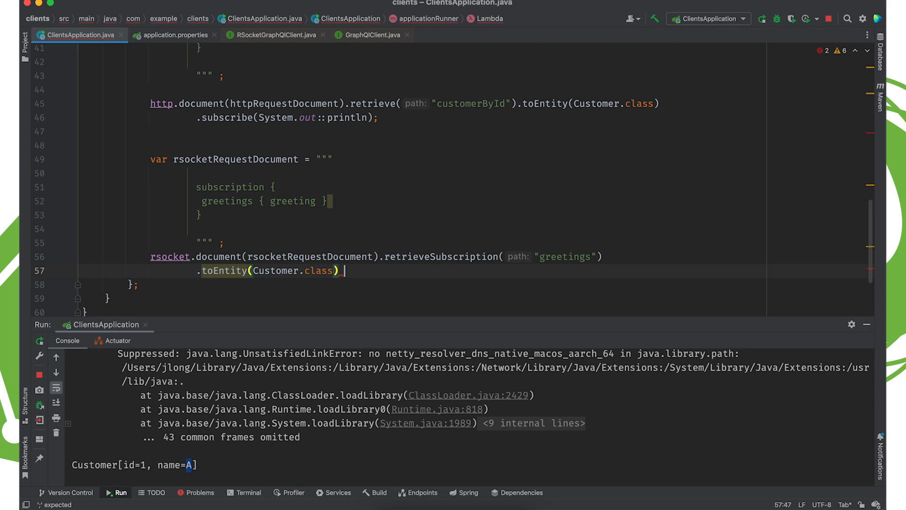
Step: Subscribe with System.out::println and reformat so each chained call sits on its own line
type(".su")
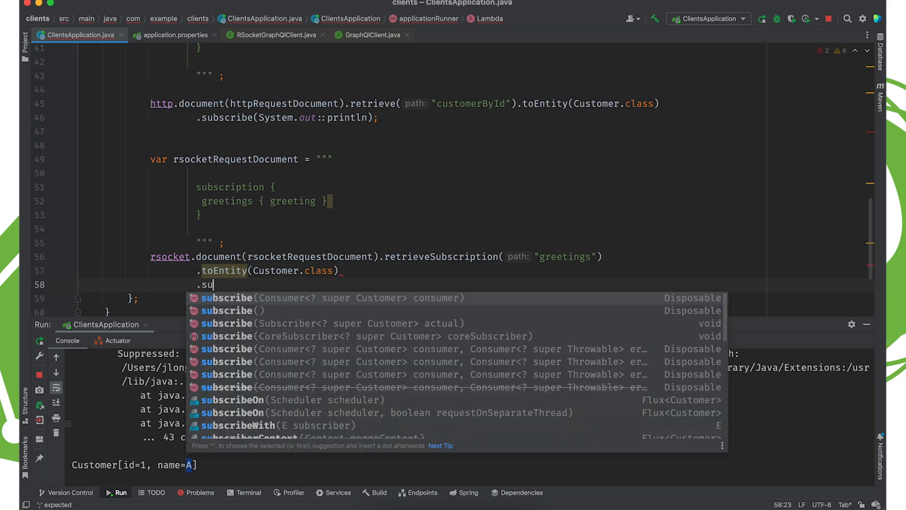
type("bscribe(System.out::println);")
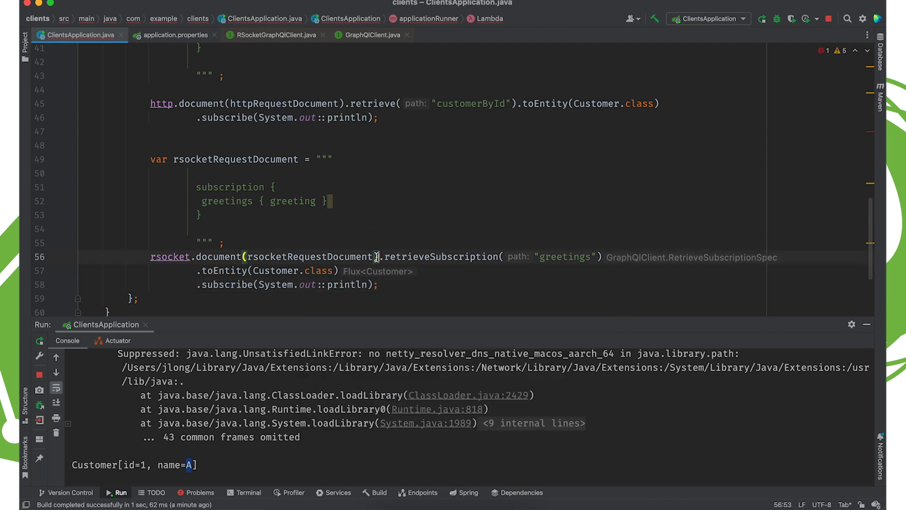
key("Enter")
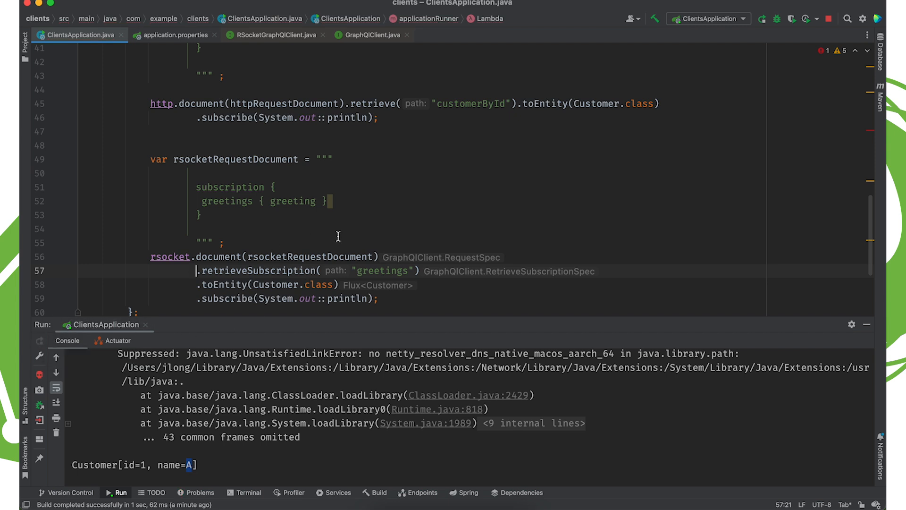
mouse_move(354, 267)
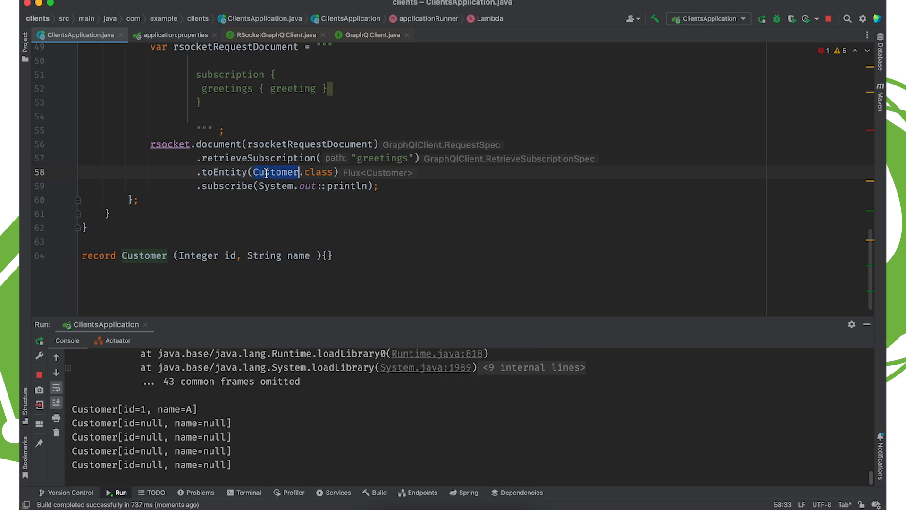
Step: Declare record Greeting(String greeting){} and select Customer in the subscription to swap it for Greeting
type("record G")
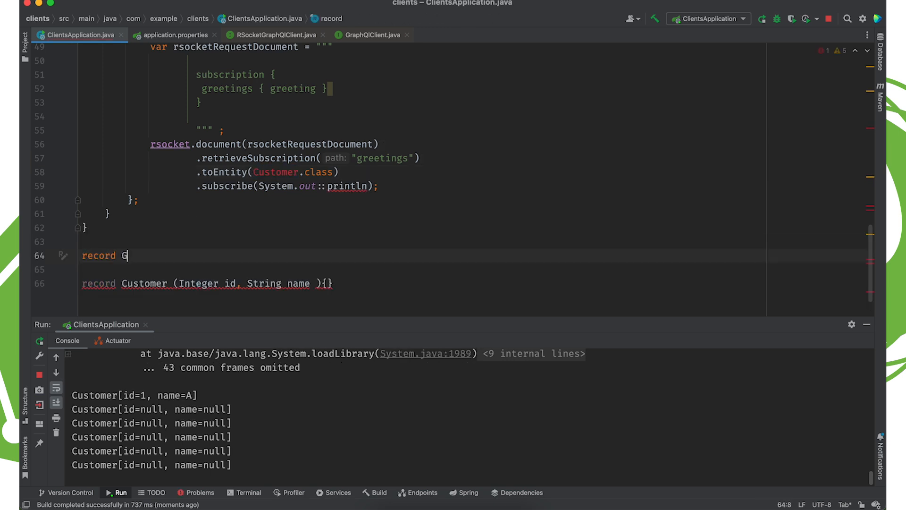
type("reeting")
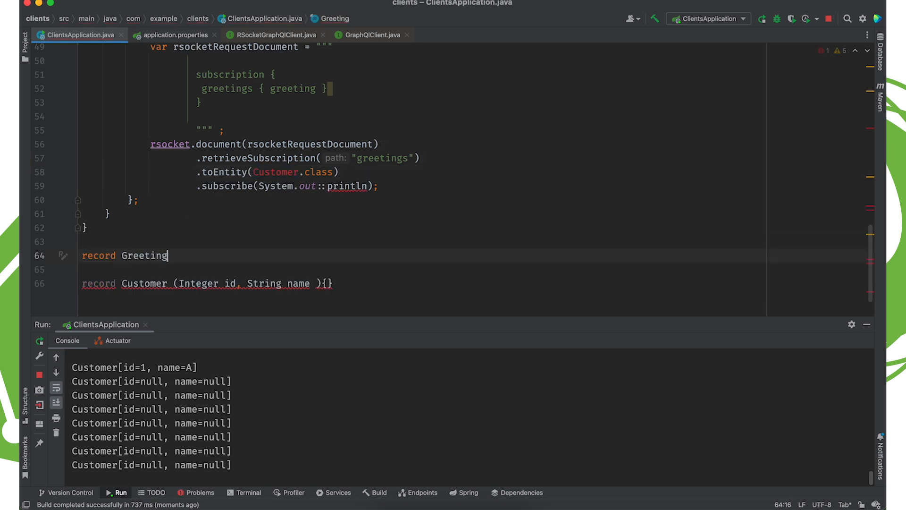
type("(String greeting){")
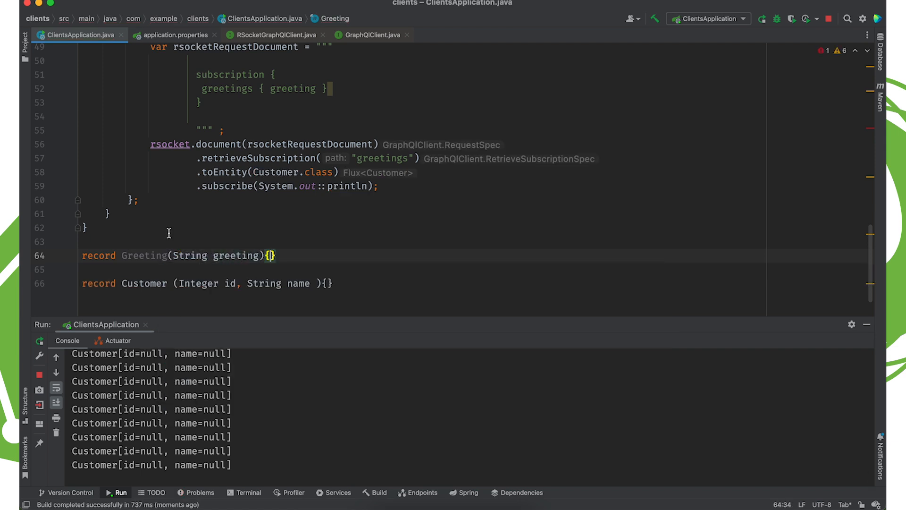
double_click(276, 171)
type("Greeting")
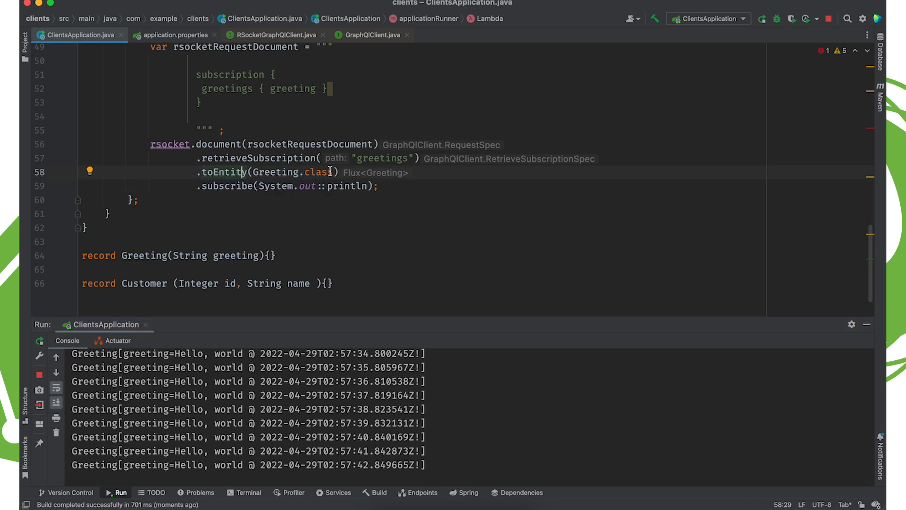
mouse_move(211, 156)
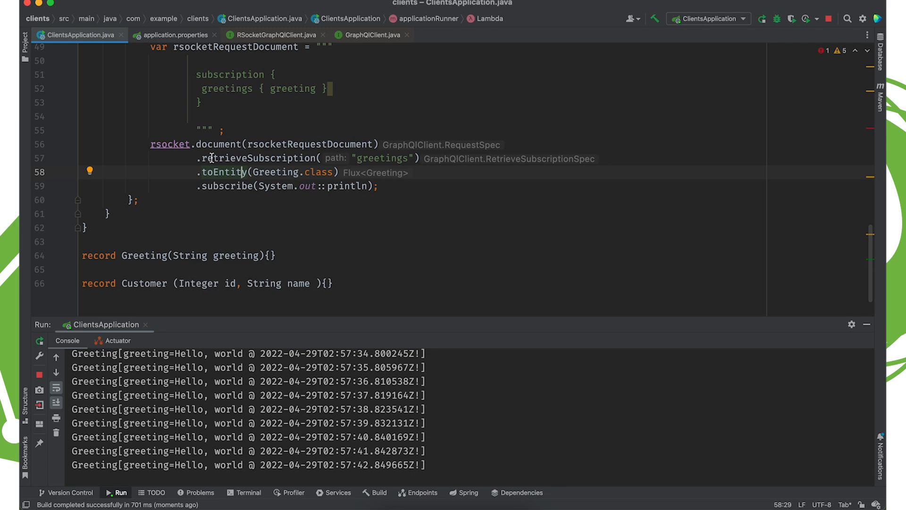
mouse_move(249, 180)
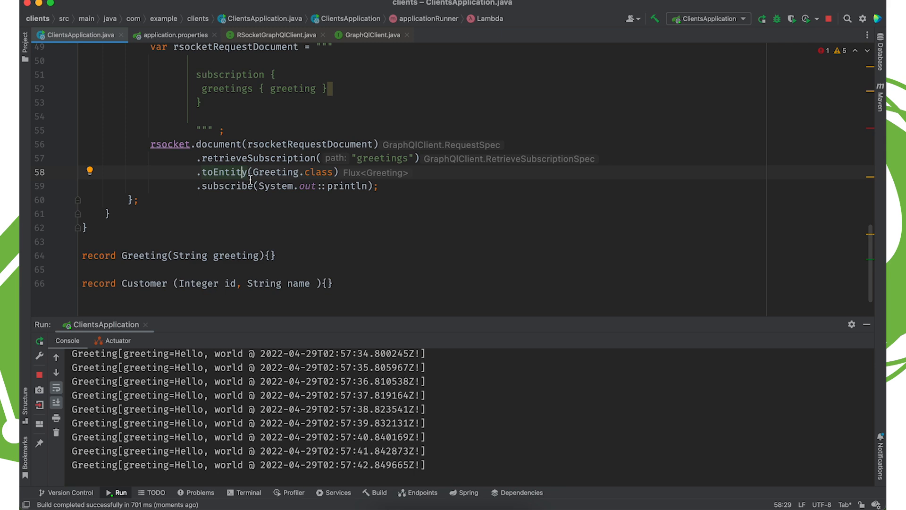
mouse_move(300, 158)
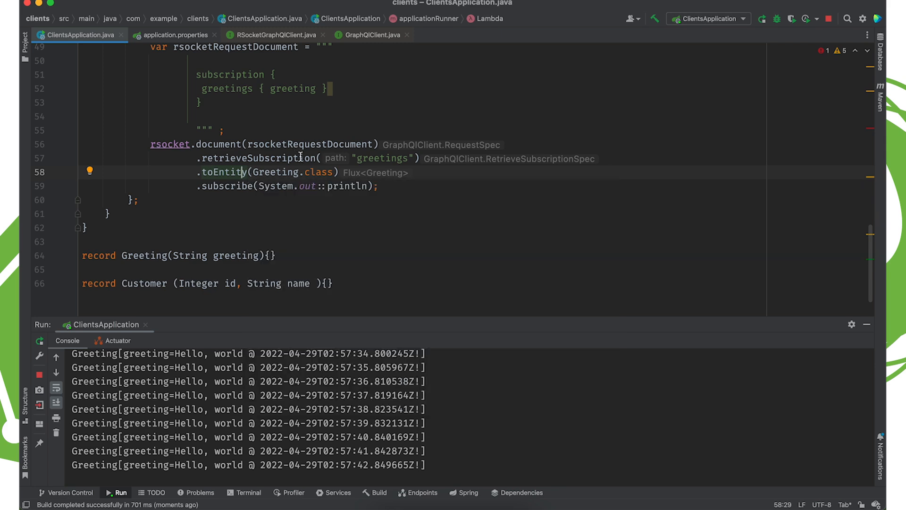
mouse_move(258, 158)
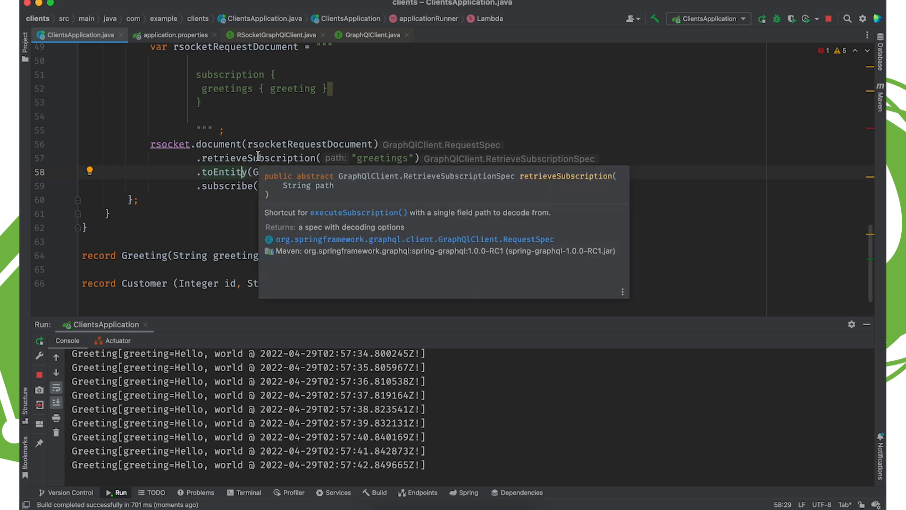